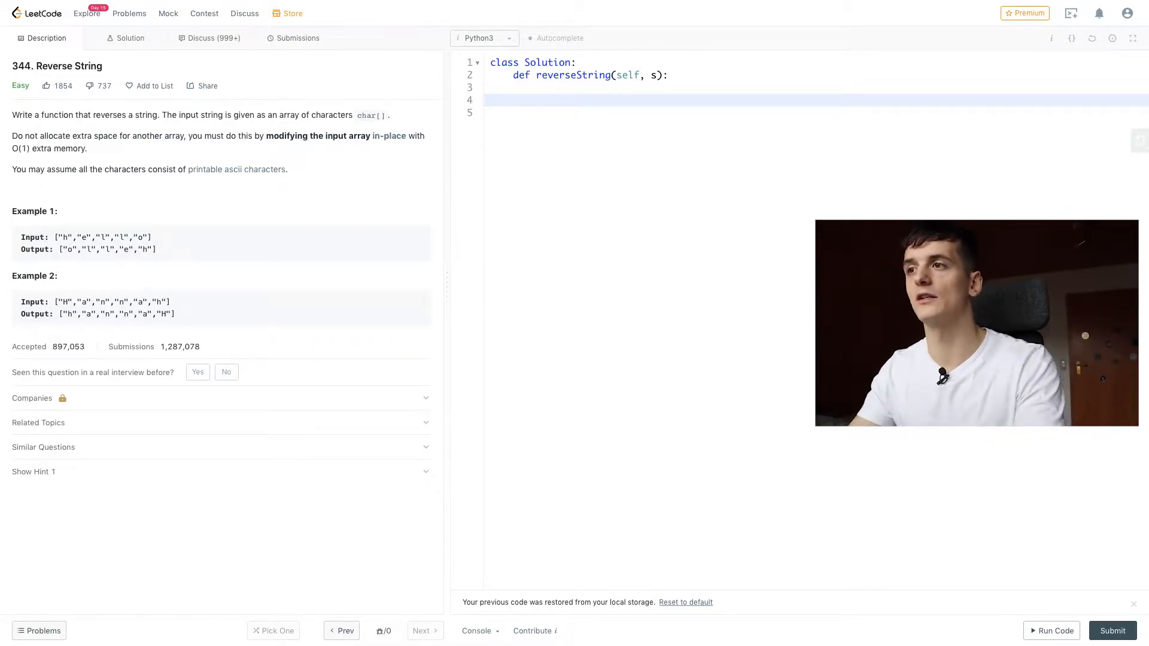
Add s.reverse() inside reverseString to reverse the list in place
text(s.)
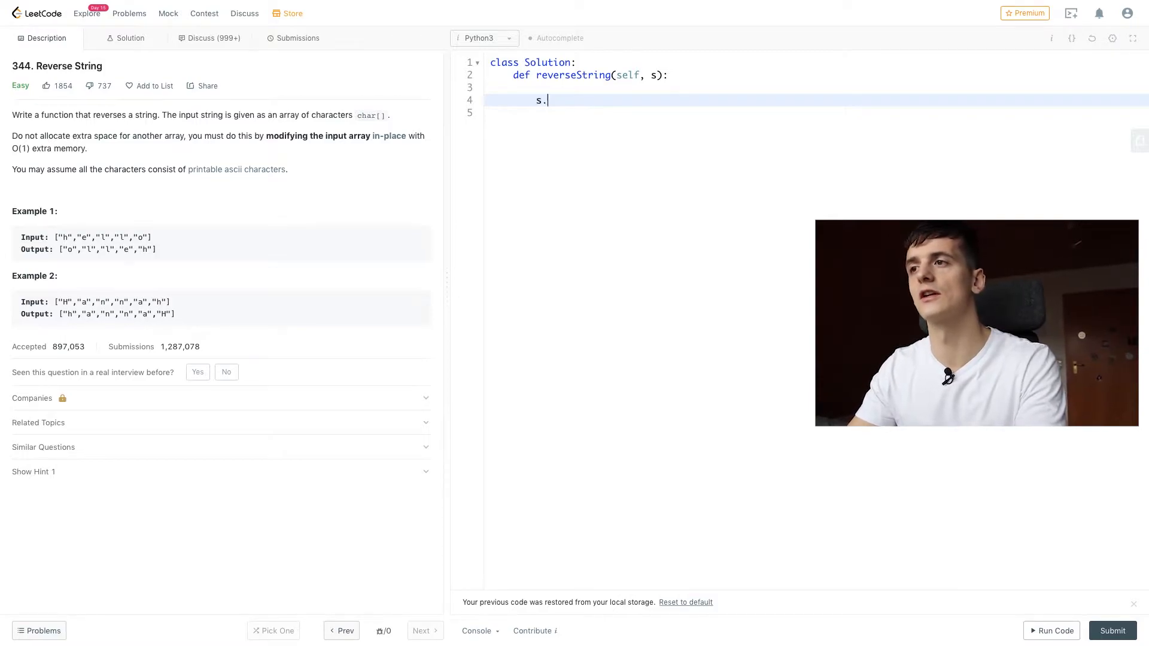
text(reverse)
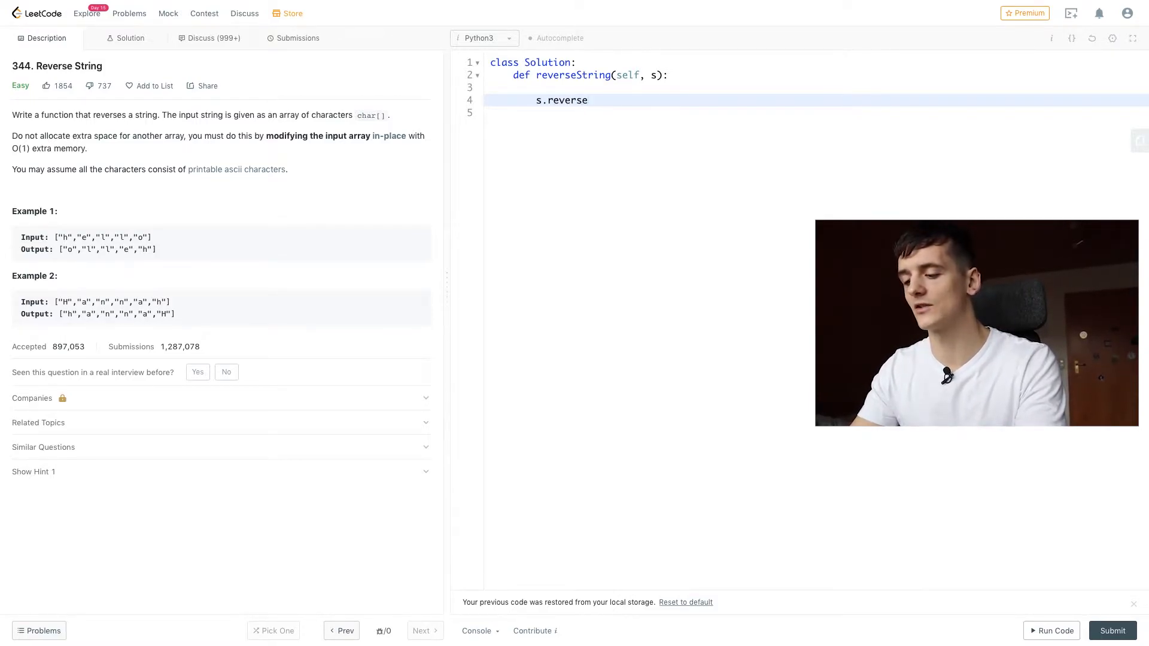
text(())
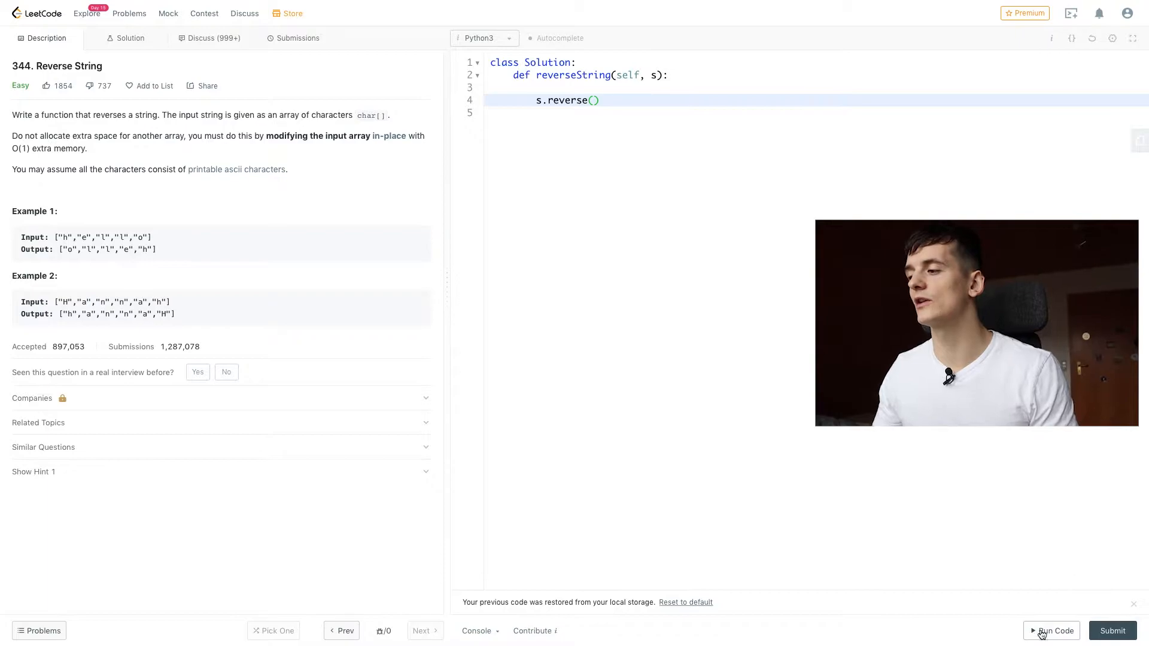
Run the s.reverse() solution on the example test case and get Accepted
click(1052, 630)
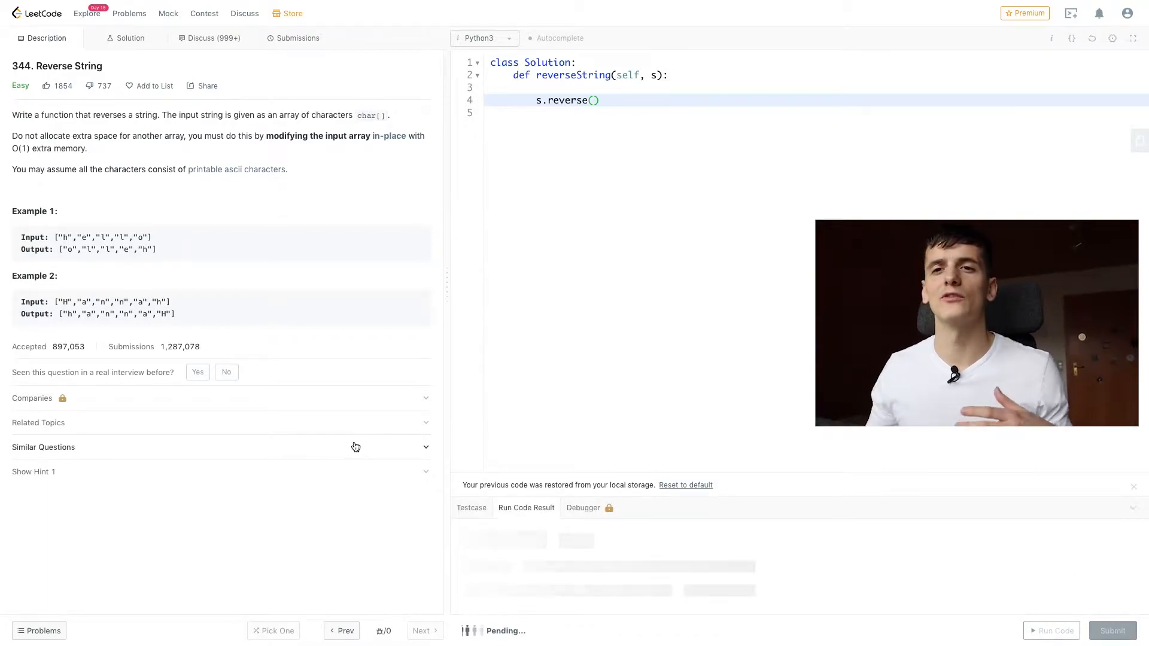
click(1056, 631)
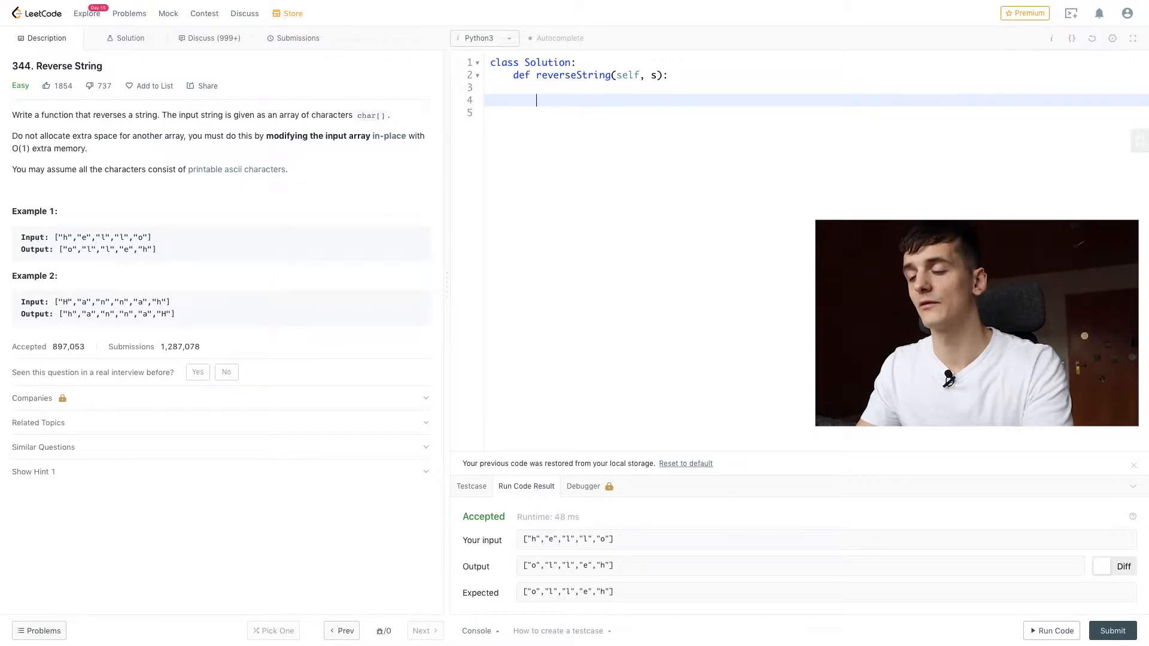
Write the slice-based reversal s = s[::-1] in the method body
text(s =)
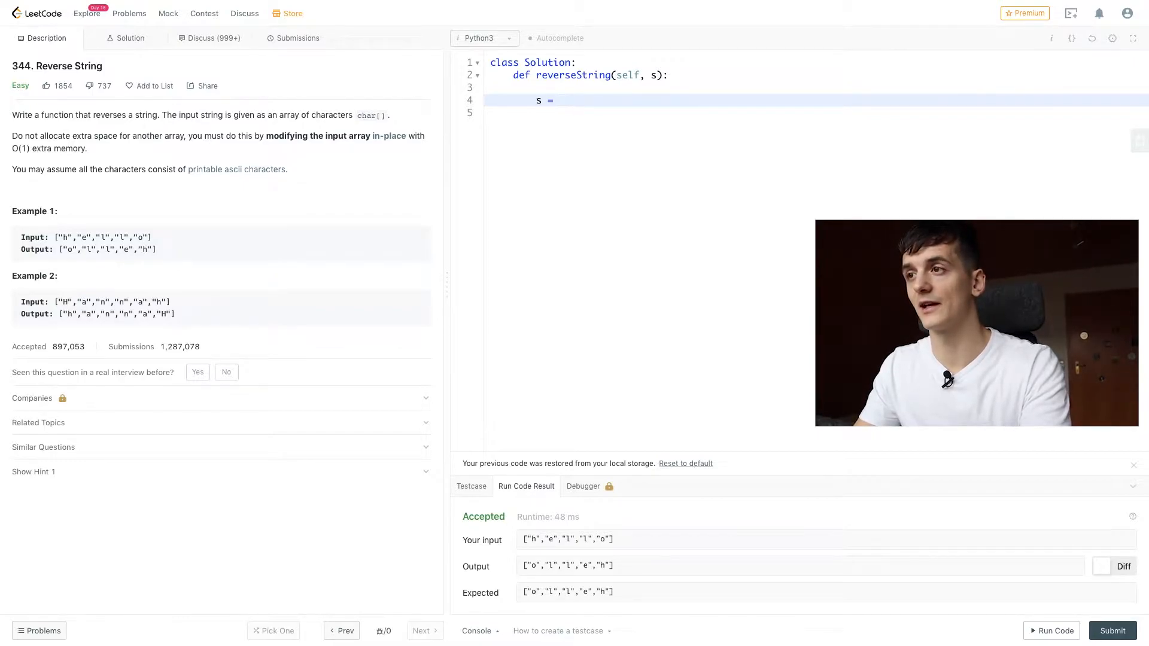
text(s[])
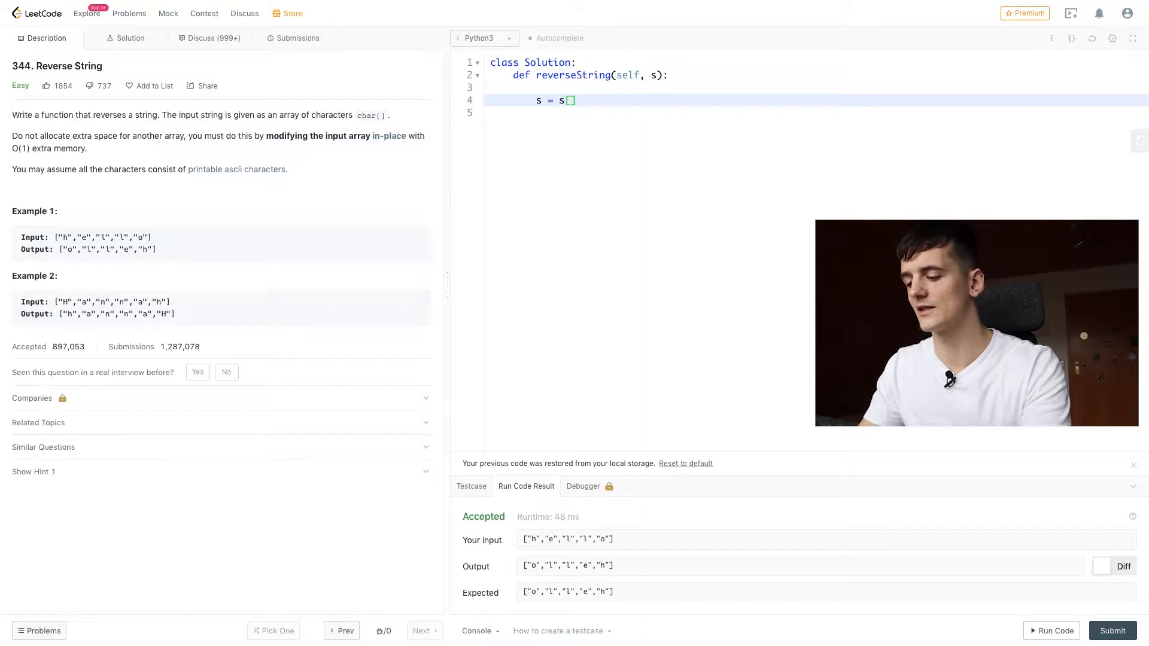
text(::-1)
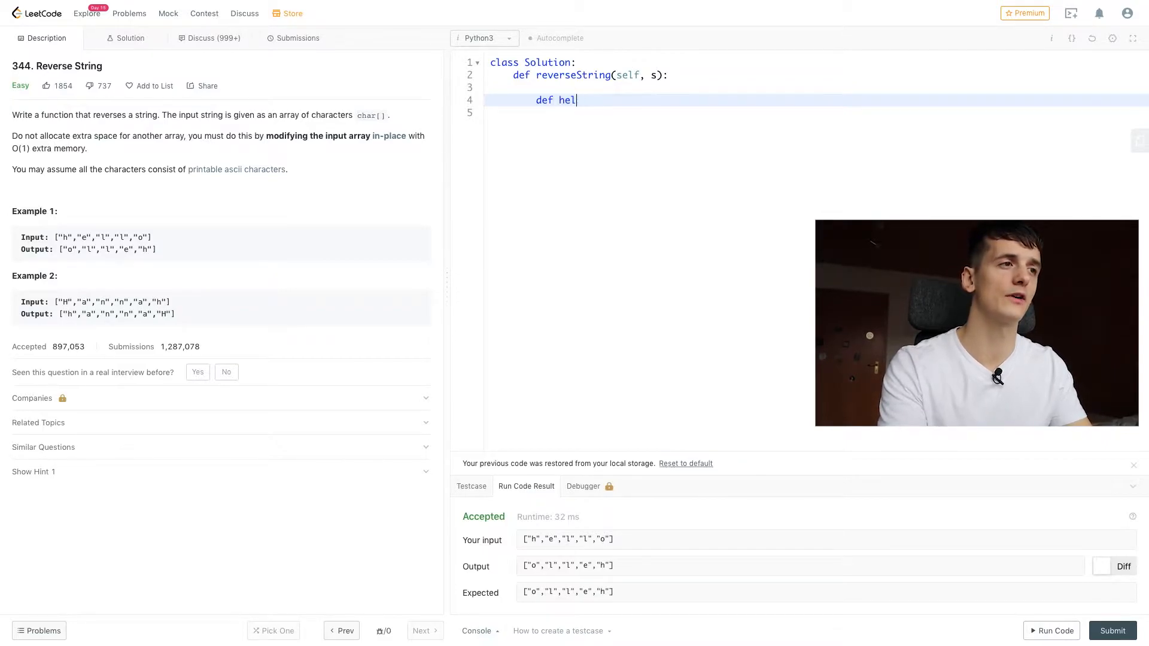
Write def helper(left, right): followed by an if left < right: guard
text(per())
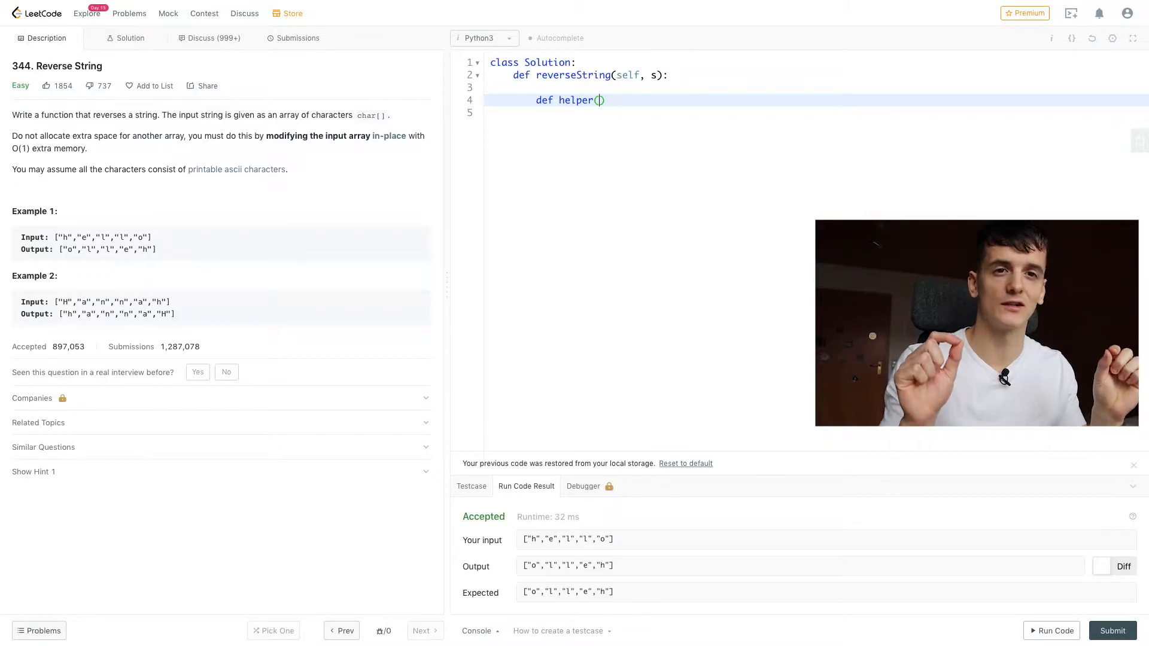
text(left)
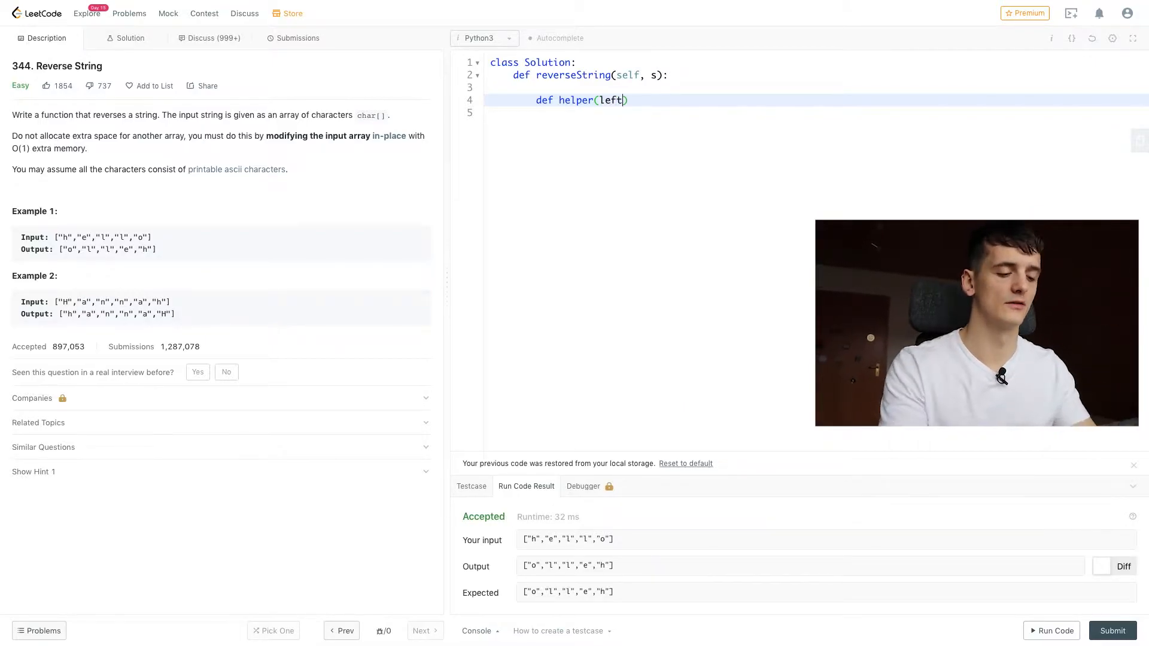
text(, right)
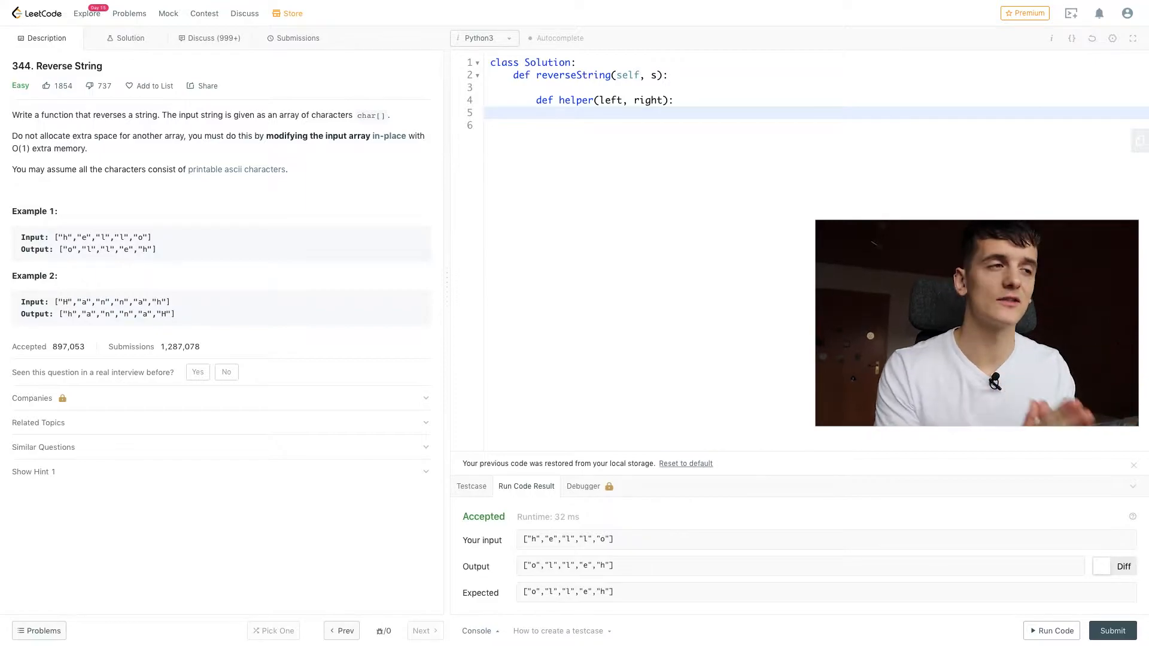
text(if)
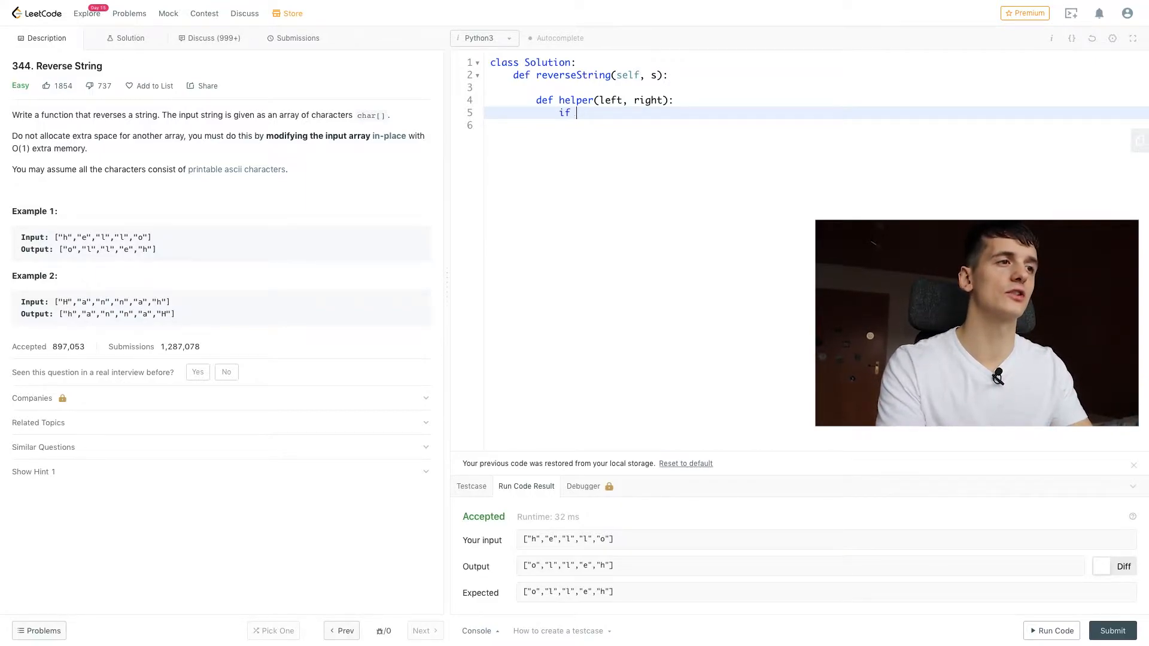
text(left <)
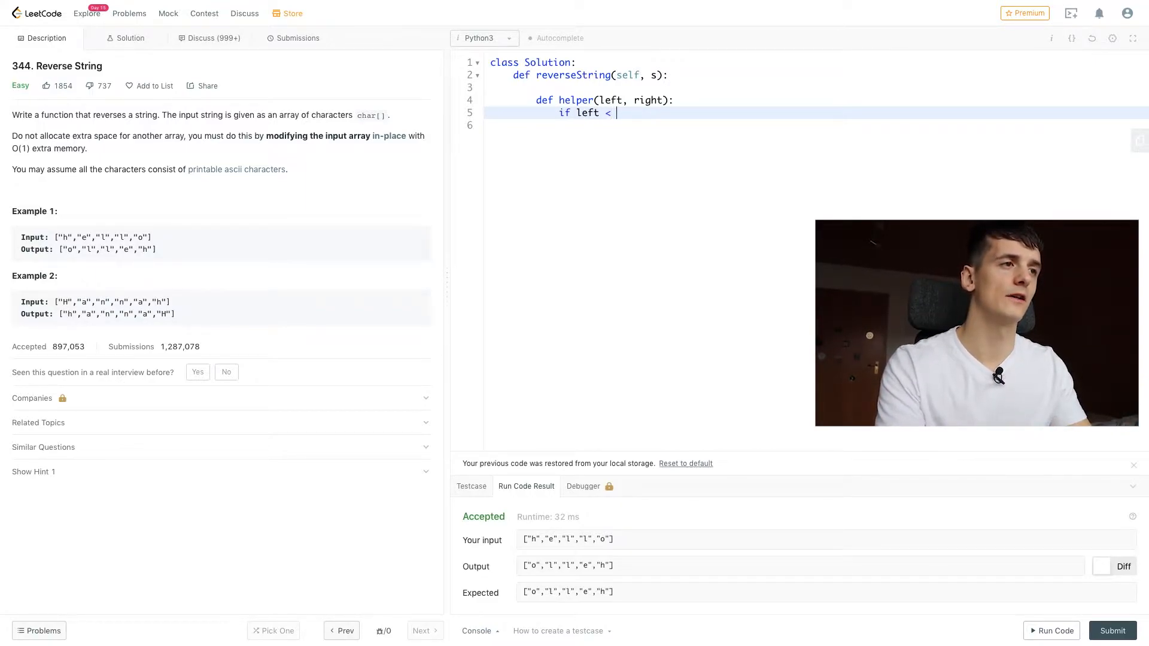
text(right)
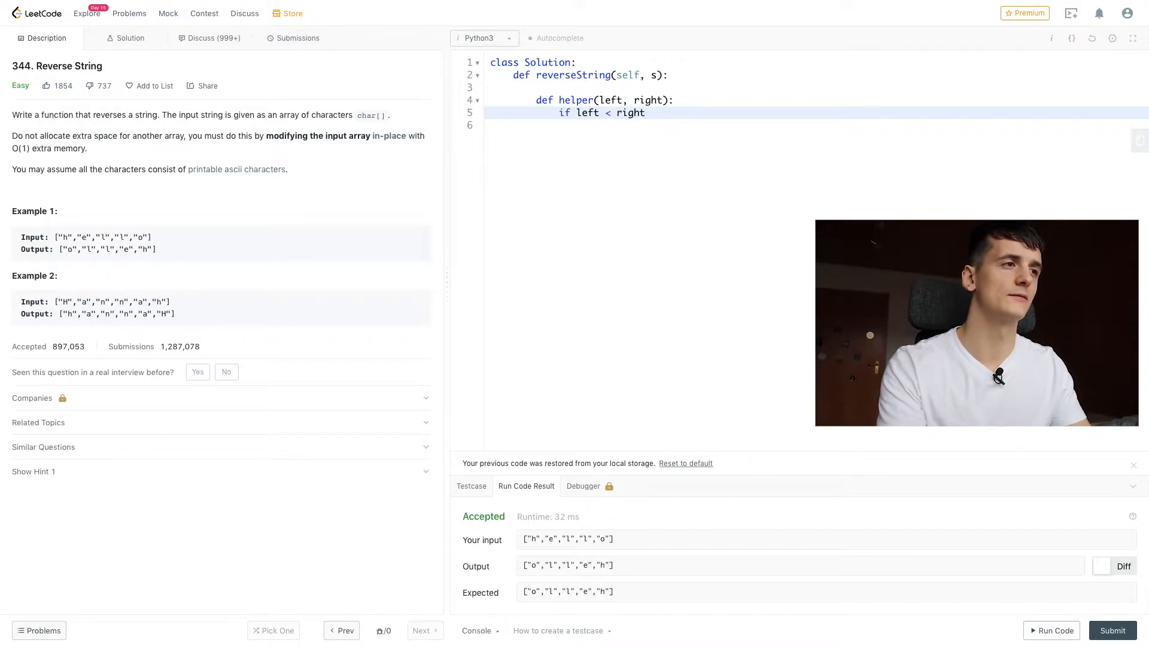
text(:)
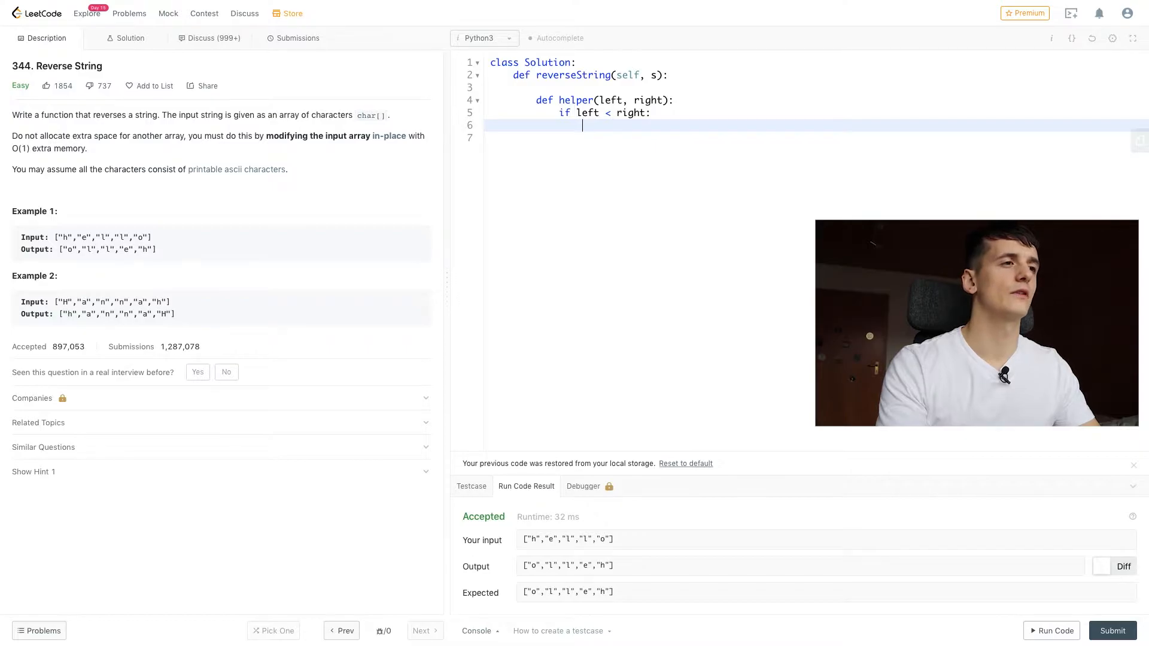
Swap s[left] and s[right] with a tuple assignment inside the if block
text(s)
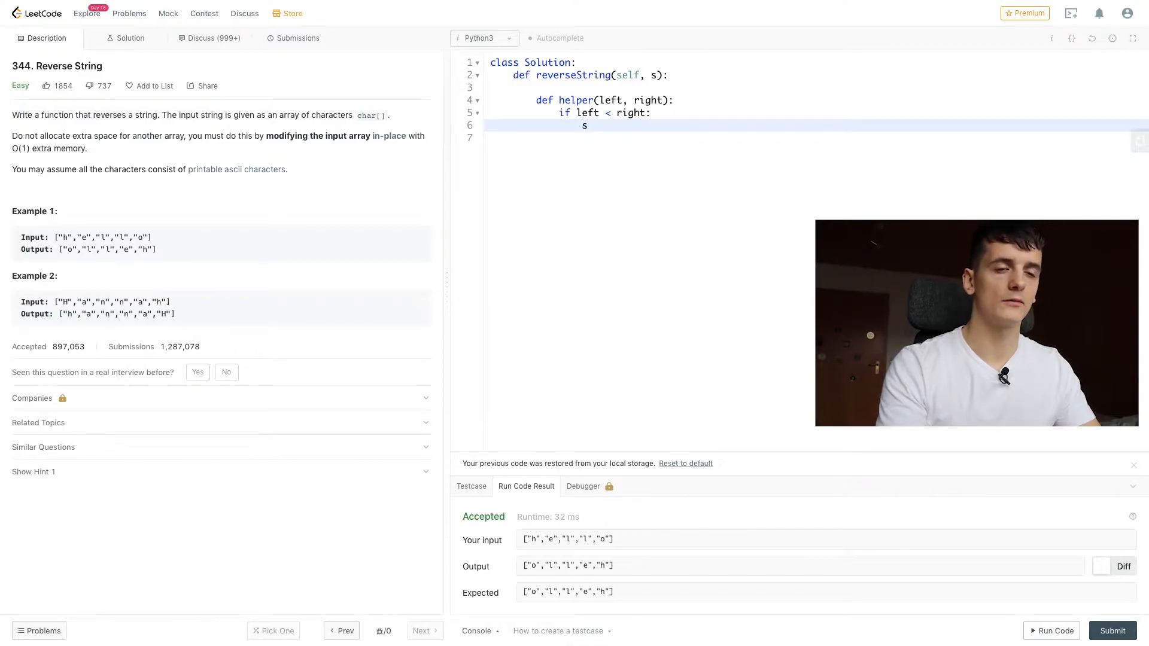
text([left])
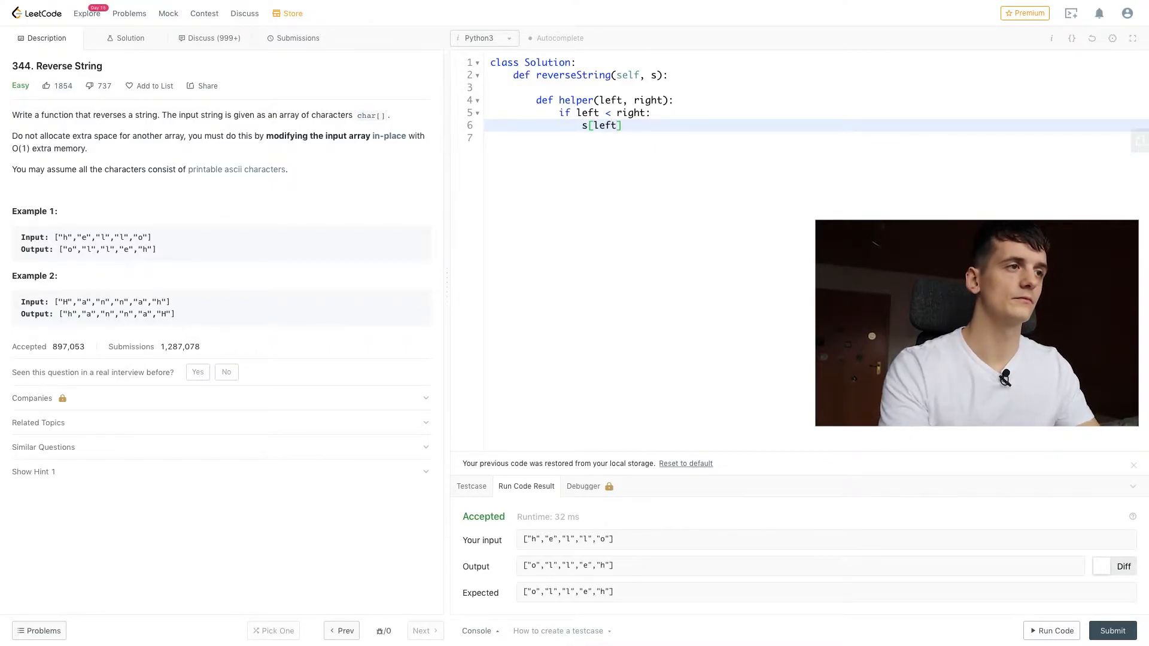
text(=)
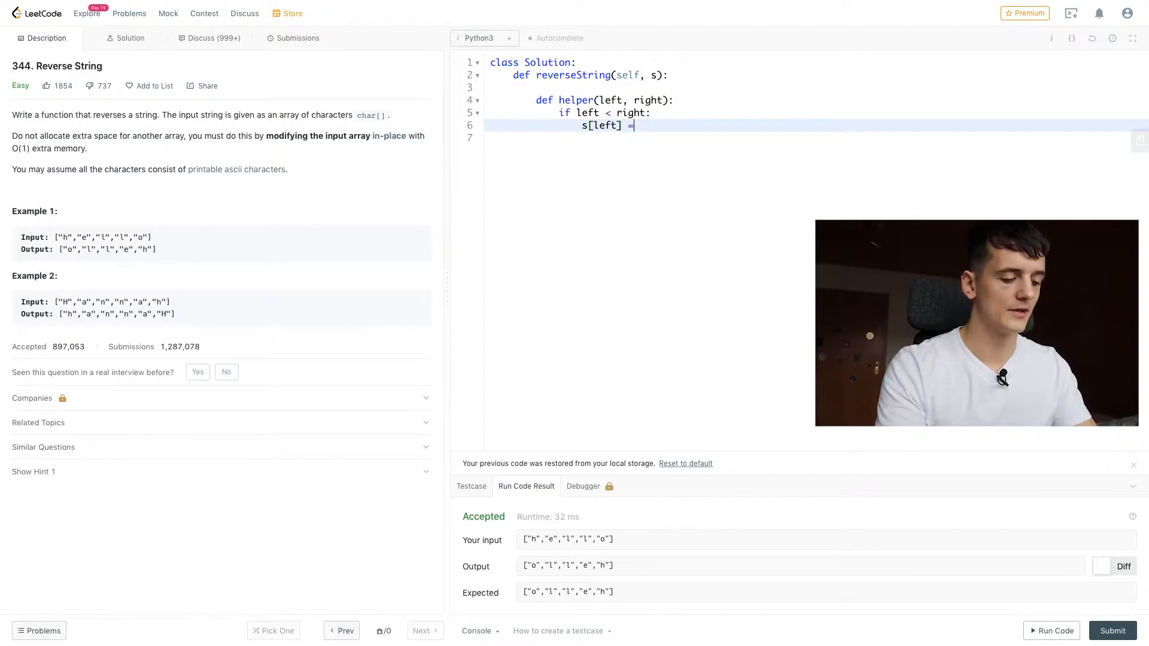
text(s[])
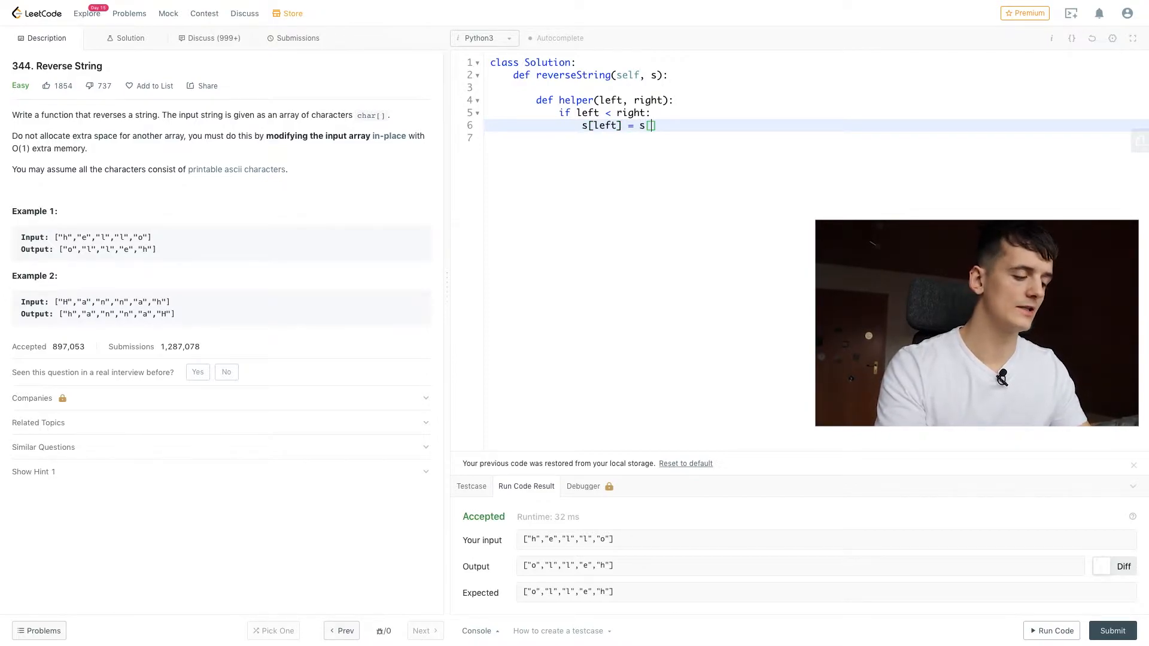
text(right)
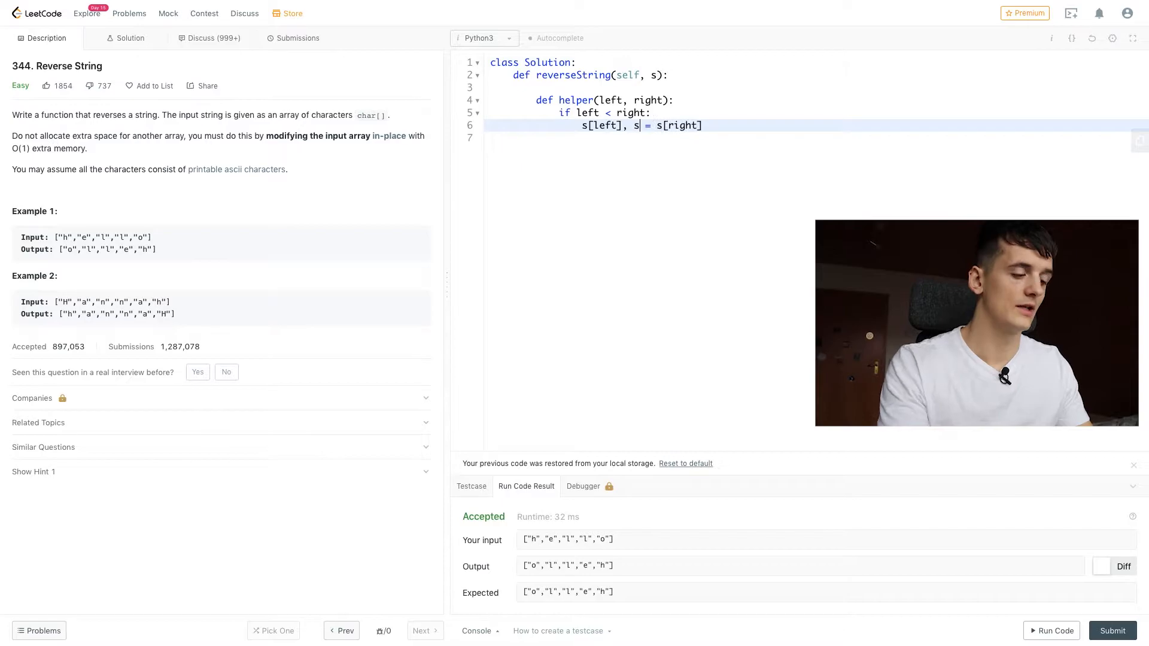
text([right])
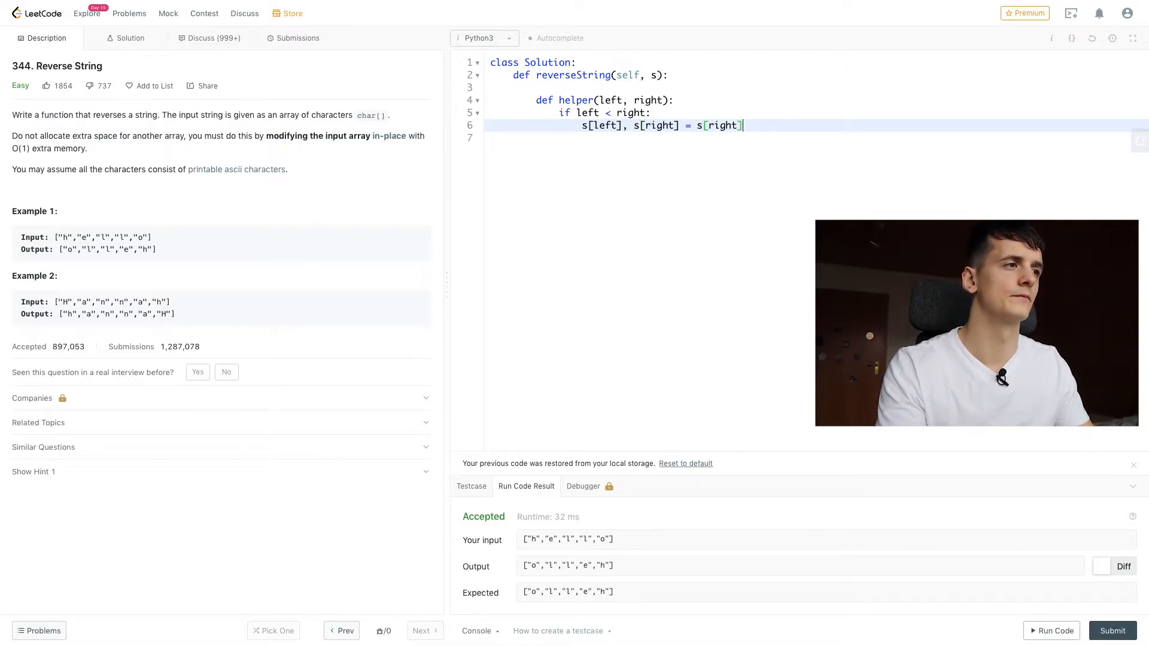
text(, s[])
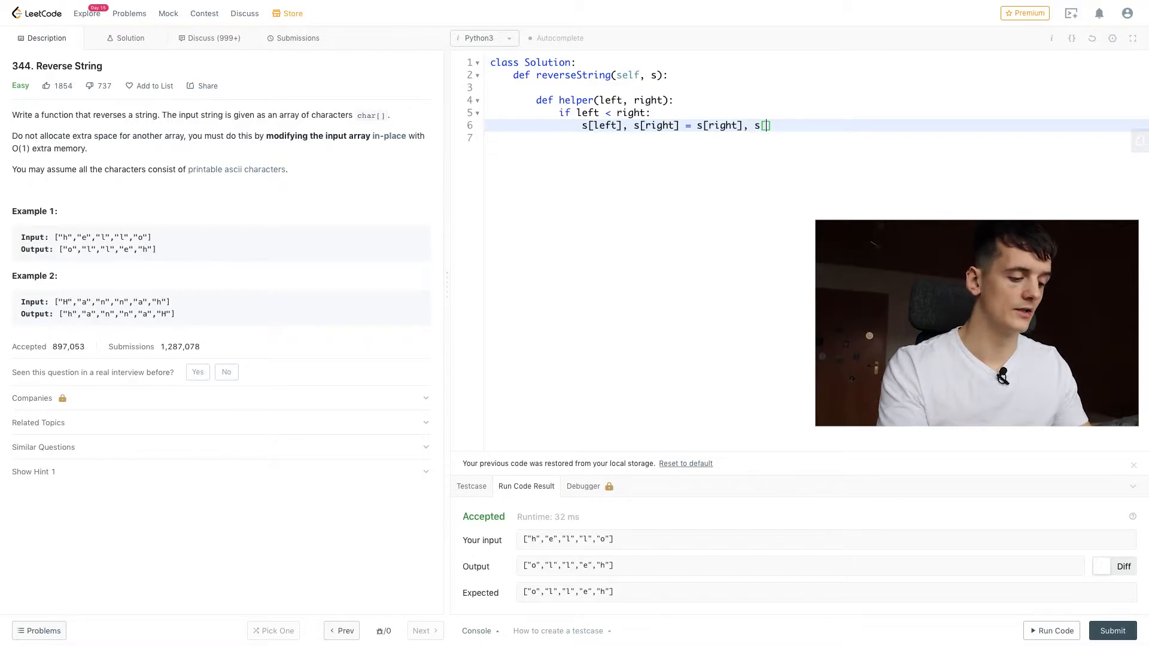
text(left])
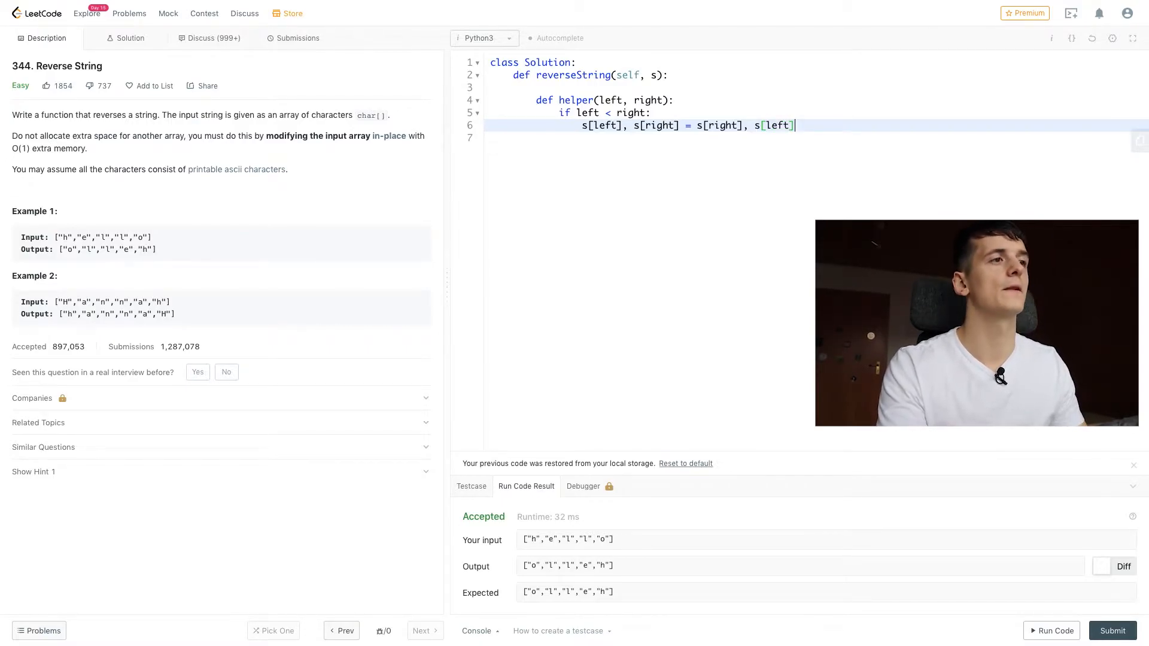
key(Enter)
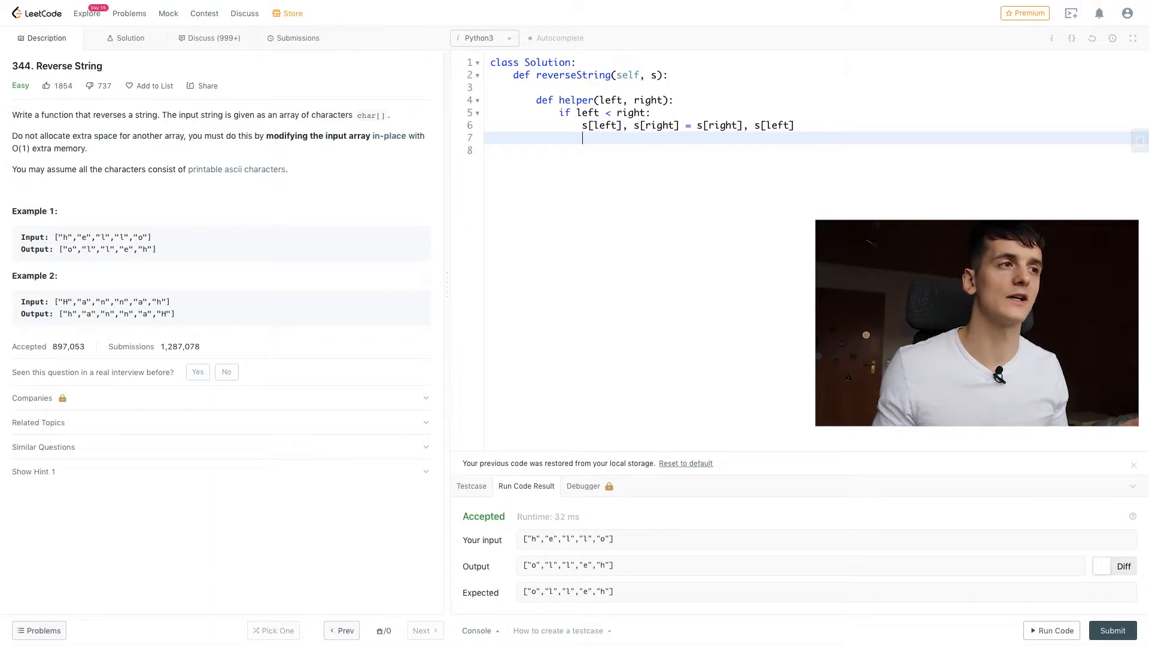
Add the recursive call helper(left+1, right-1) below the swap
text(helper(l)
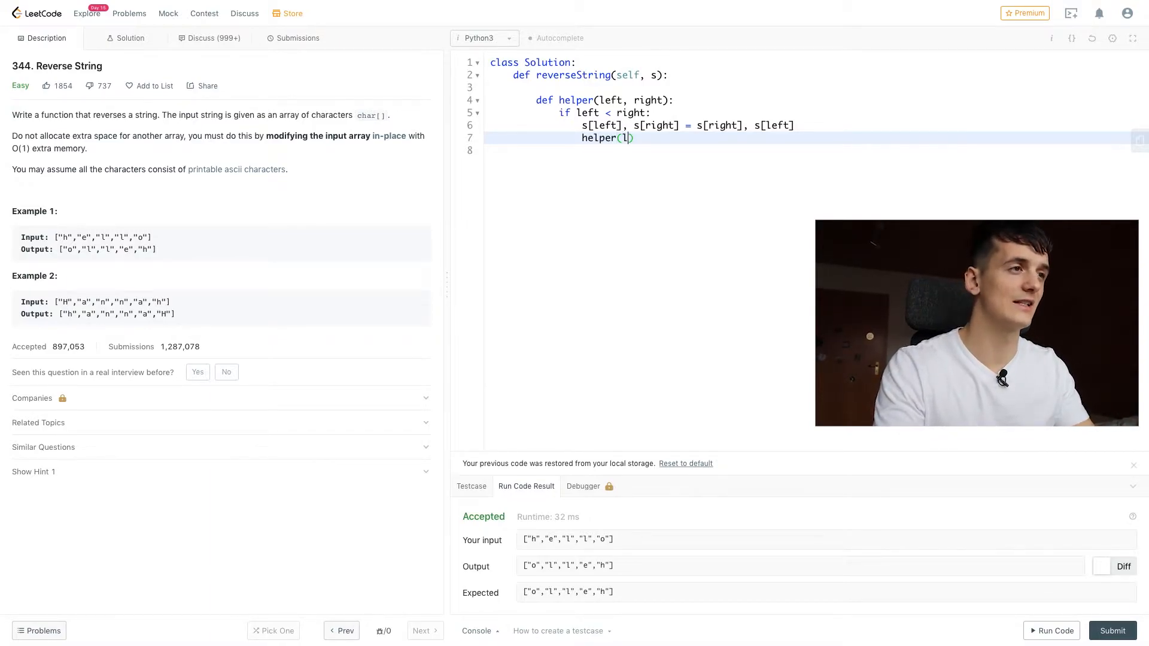
text(eft, right)
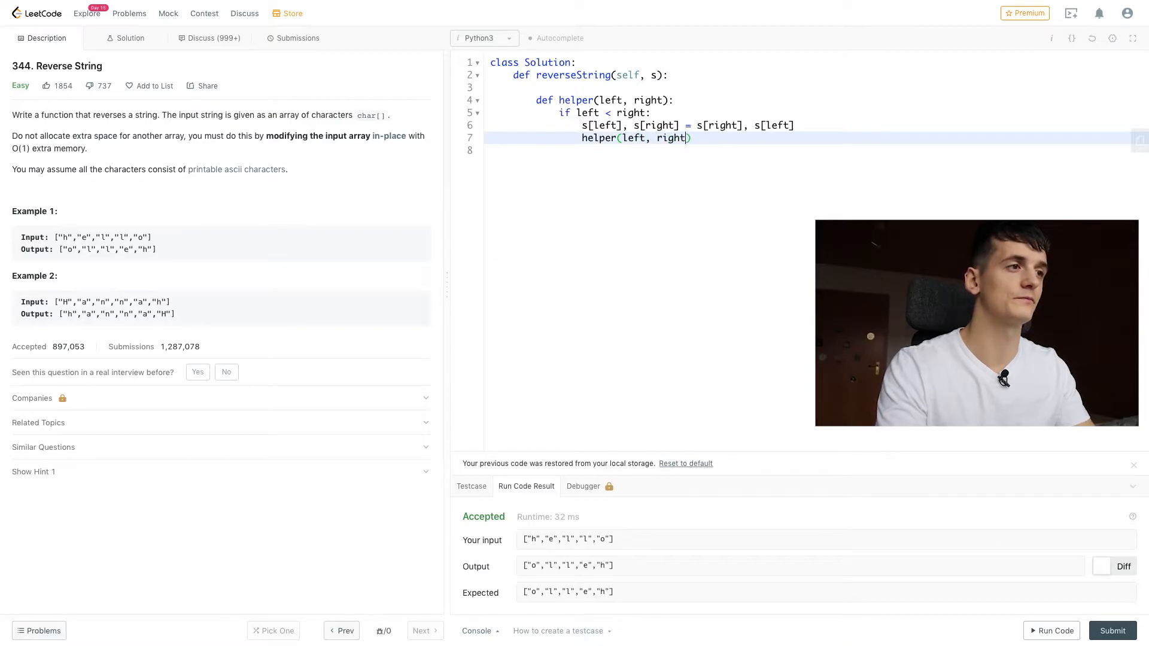
text(+1)
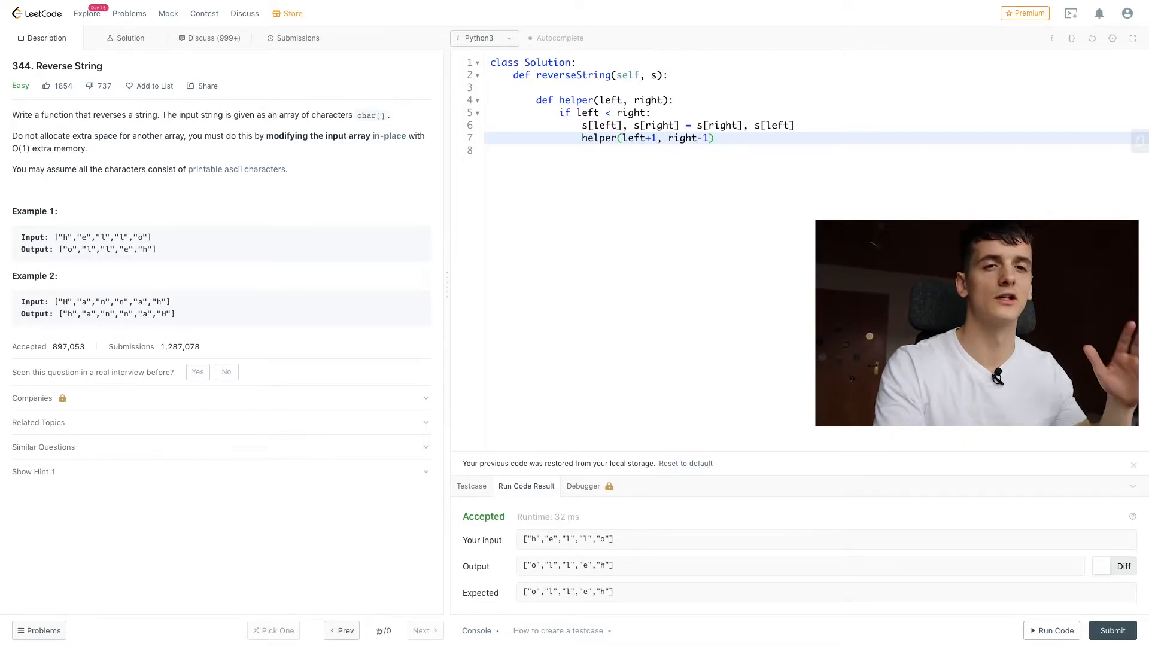
mouse_move(726, 197)
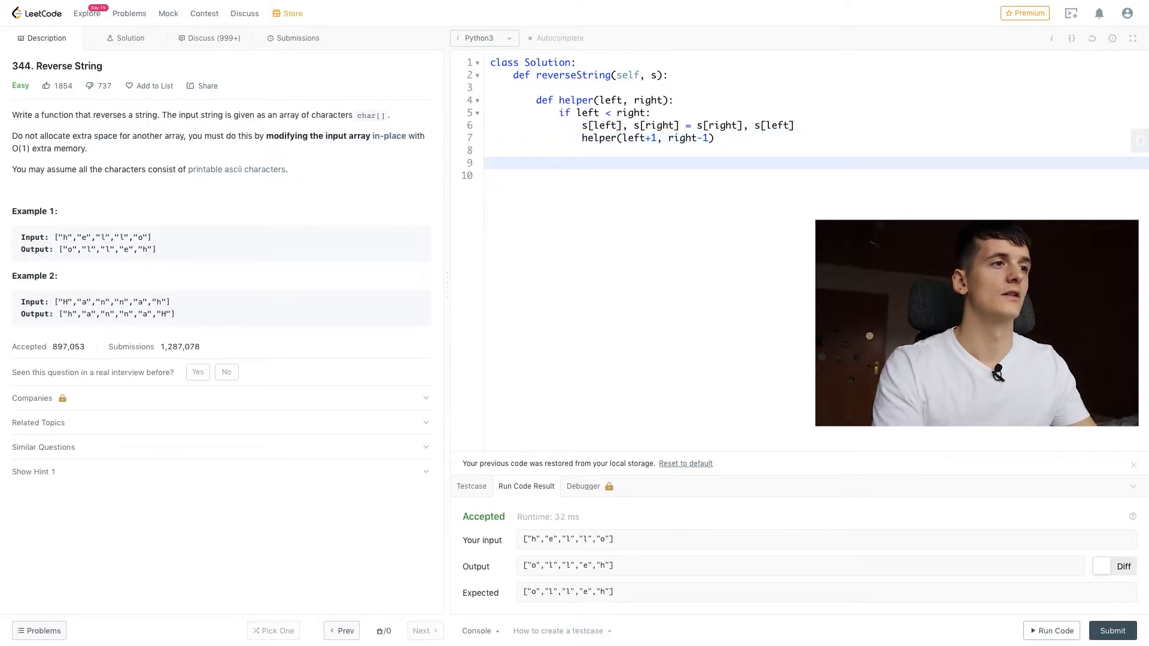
Call helper(0, len(s)-1) in reverseString below the helper definition
text(helper)
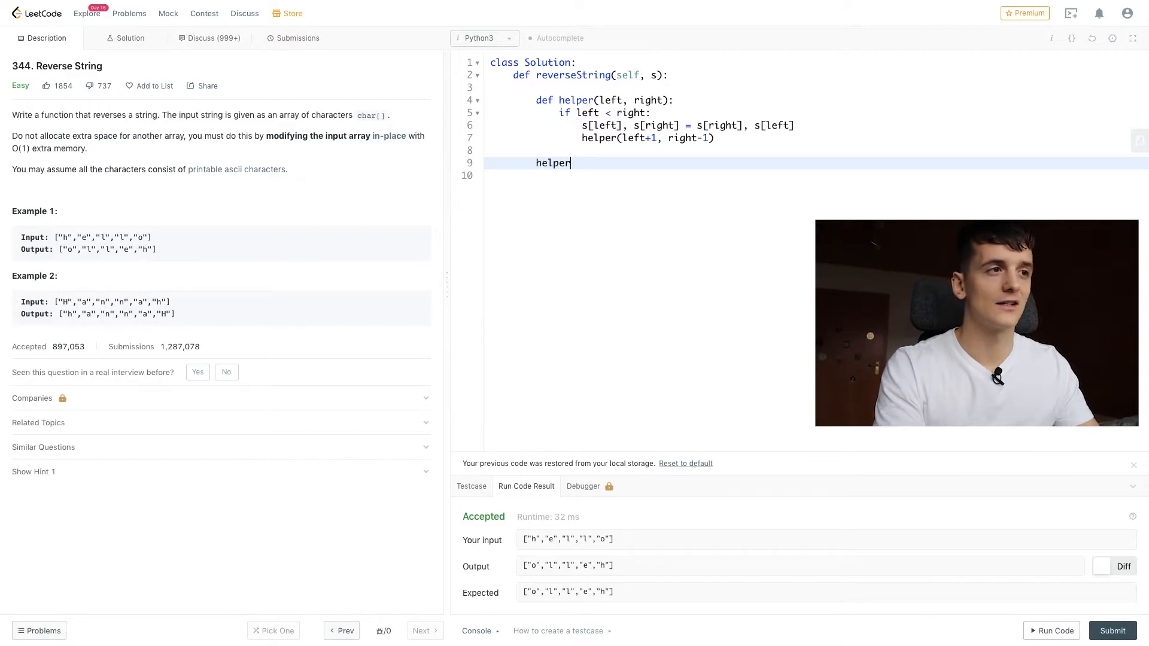
text(())
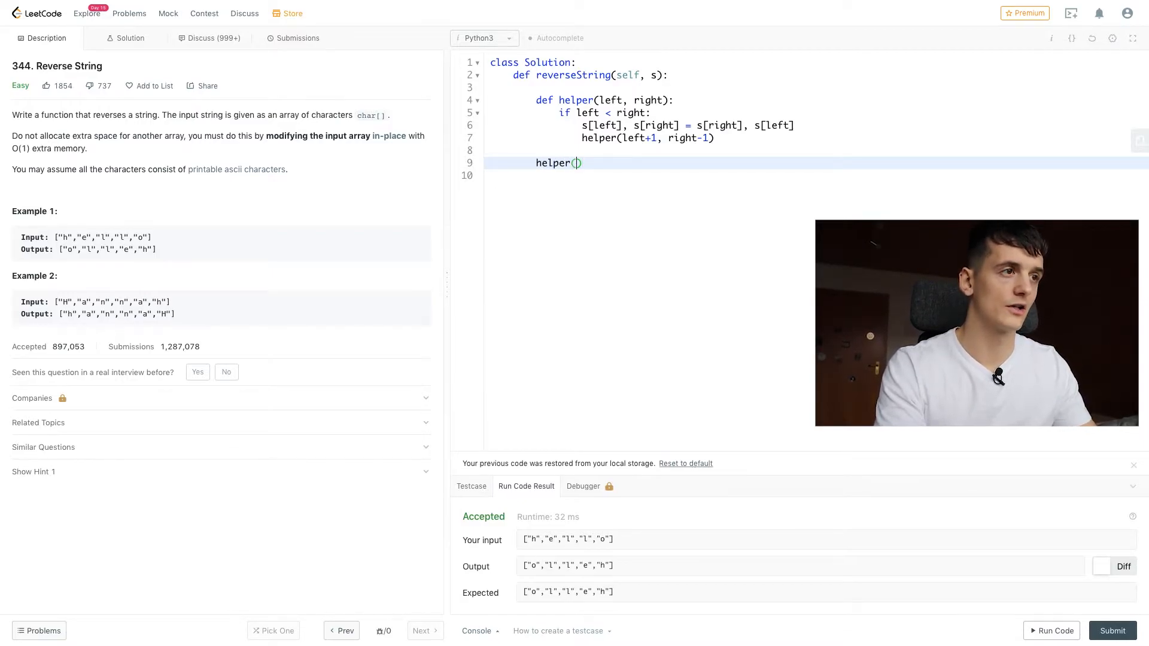
text(0)
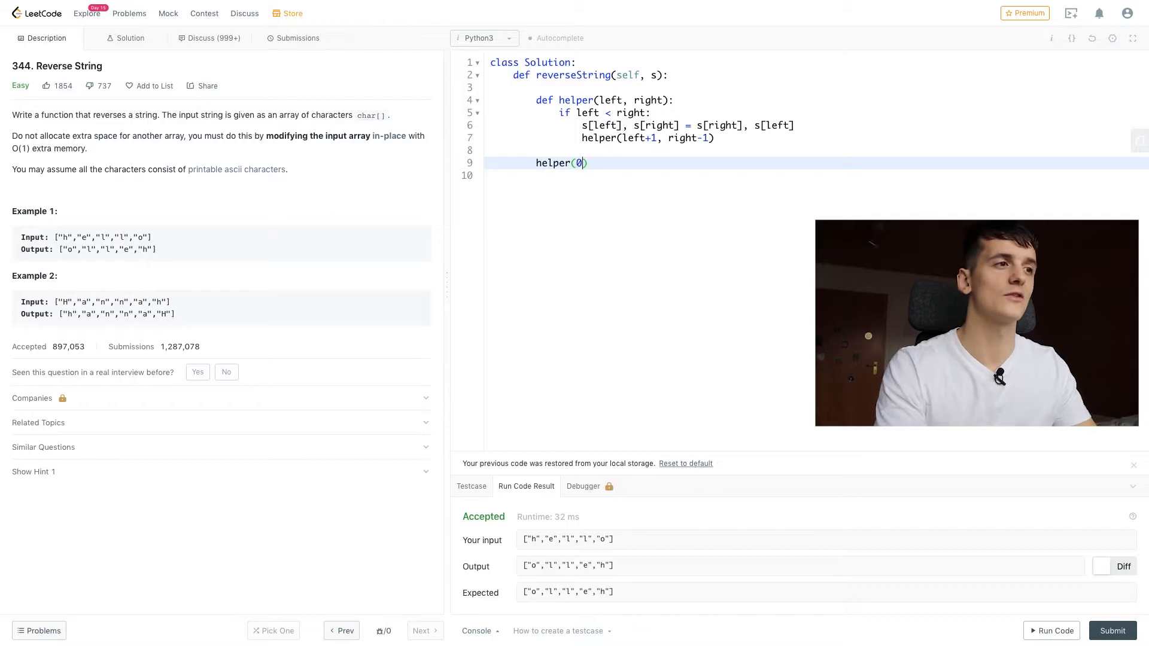
text(, len(s))
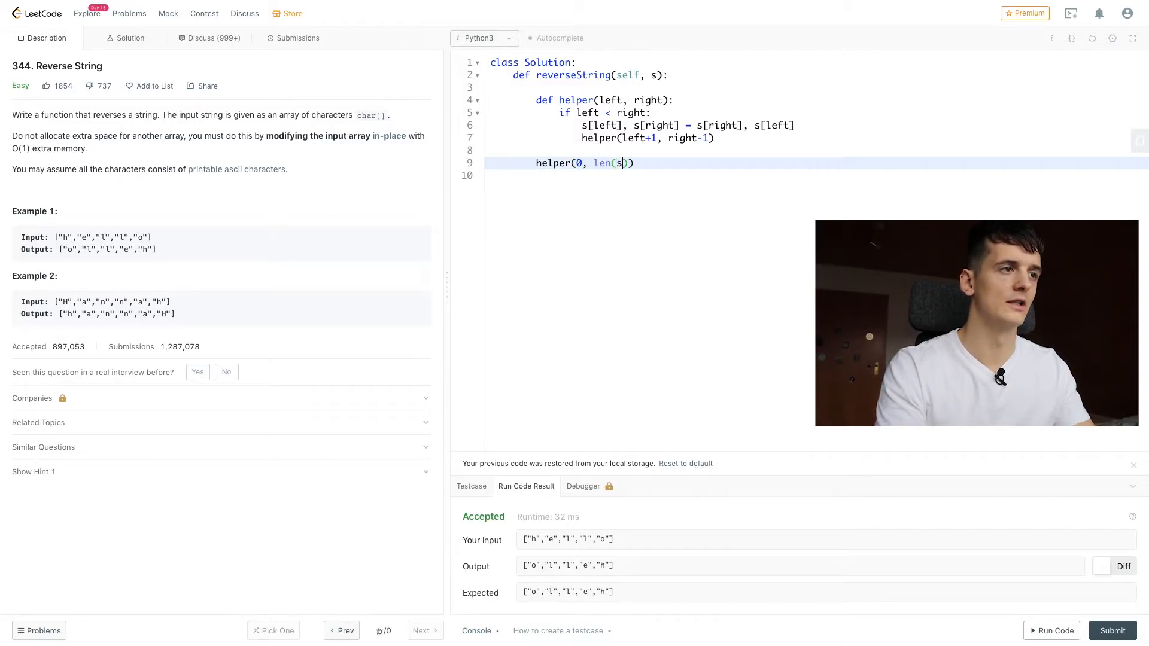
text(-1)
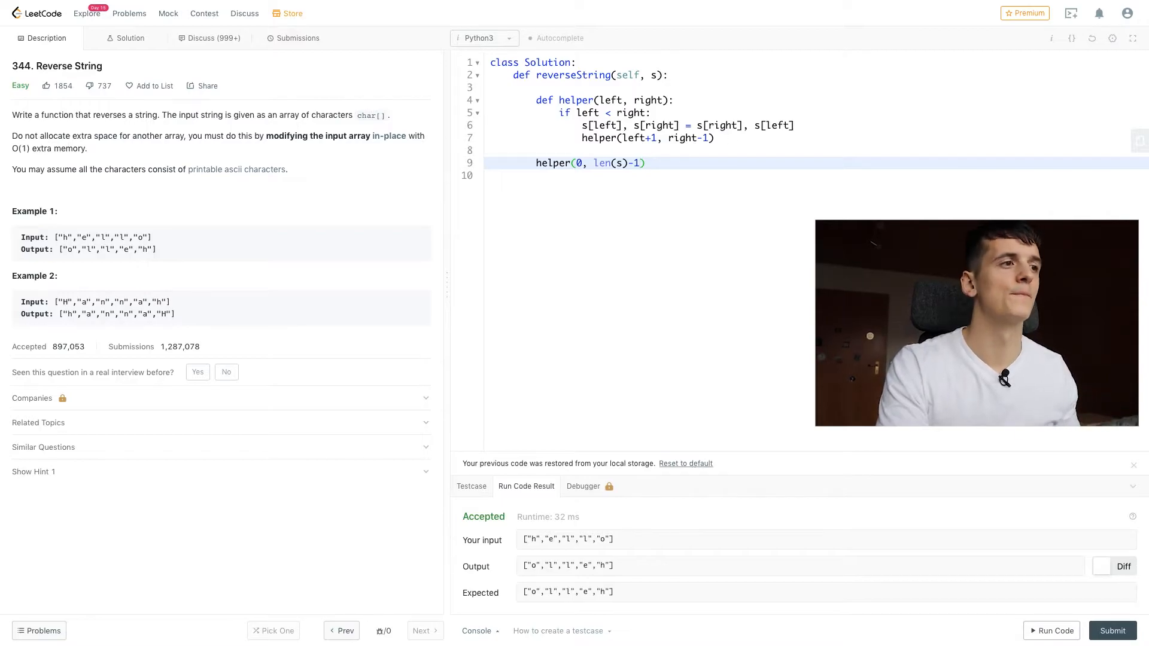
Run the recursive helper solution on the example and confirm it is Accepted
click(1055, 630)
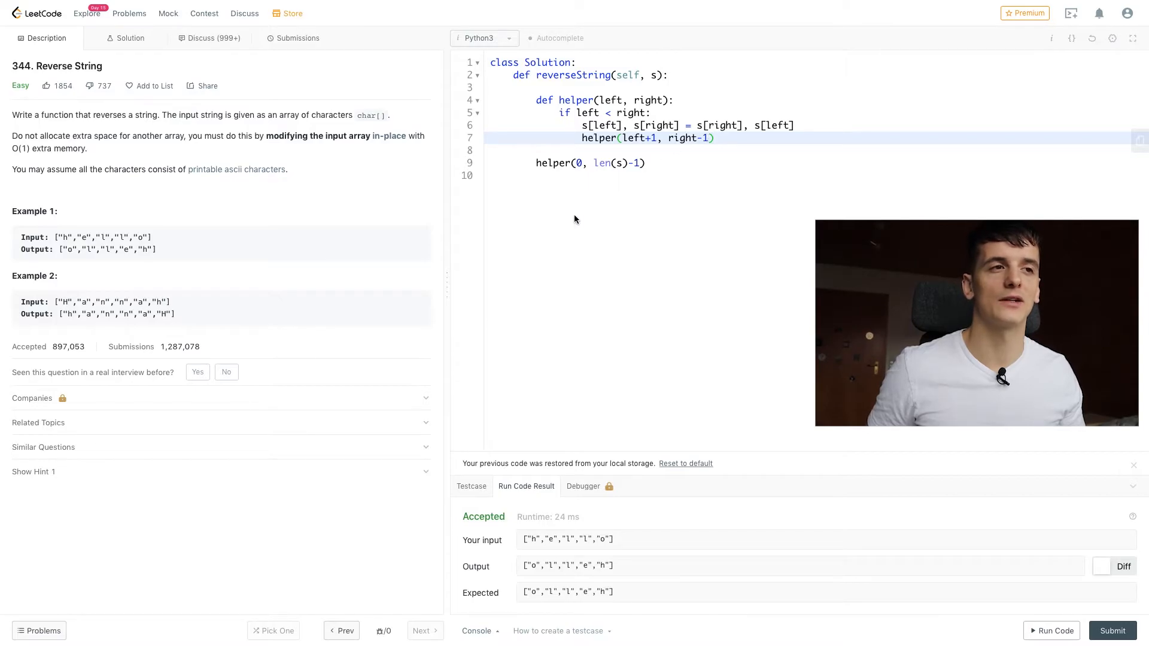
mouse_move(256, 249)
text(while)
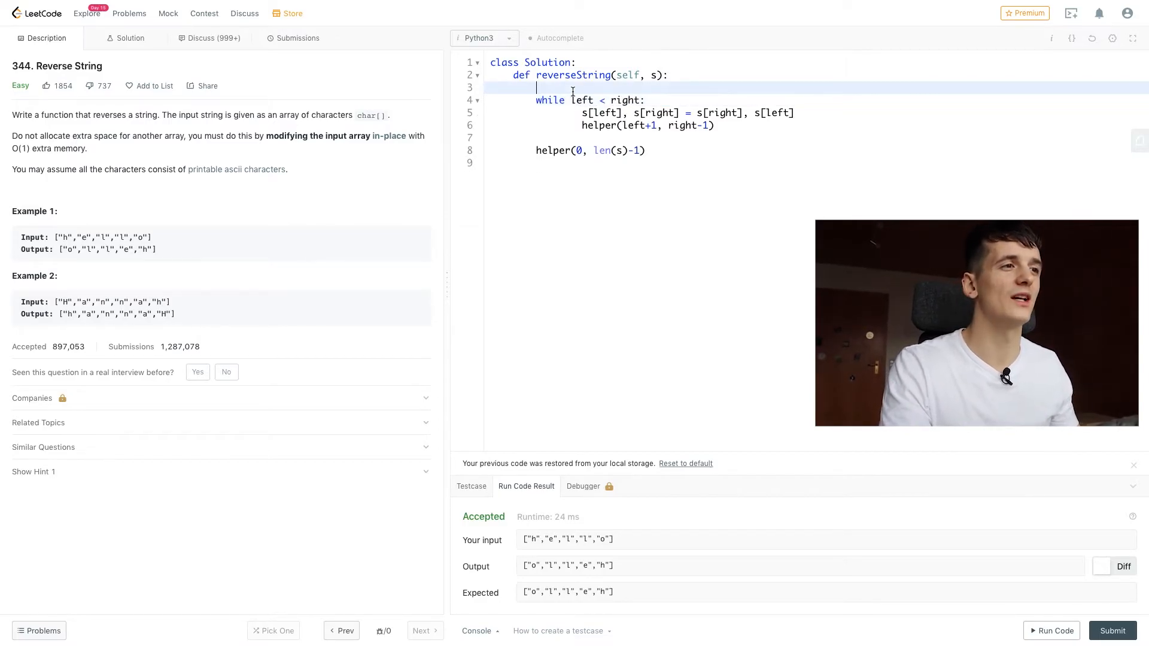
Initialise left, right = 0, len(s)-1 on a new line above the while loop
key(Enter)
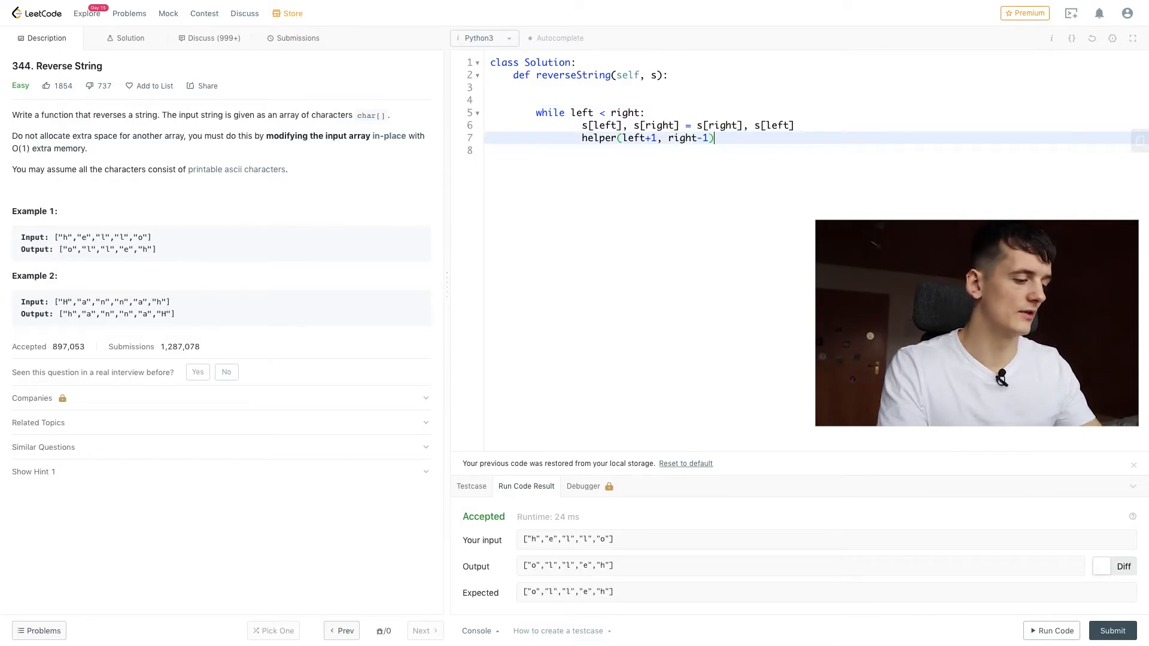
text(left, right = 0)
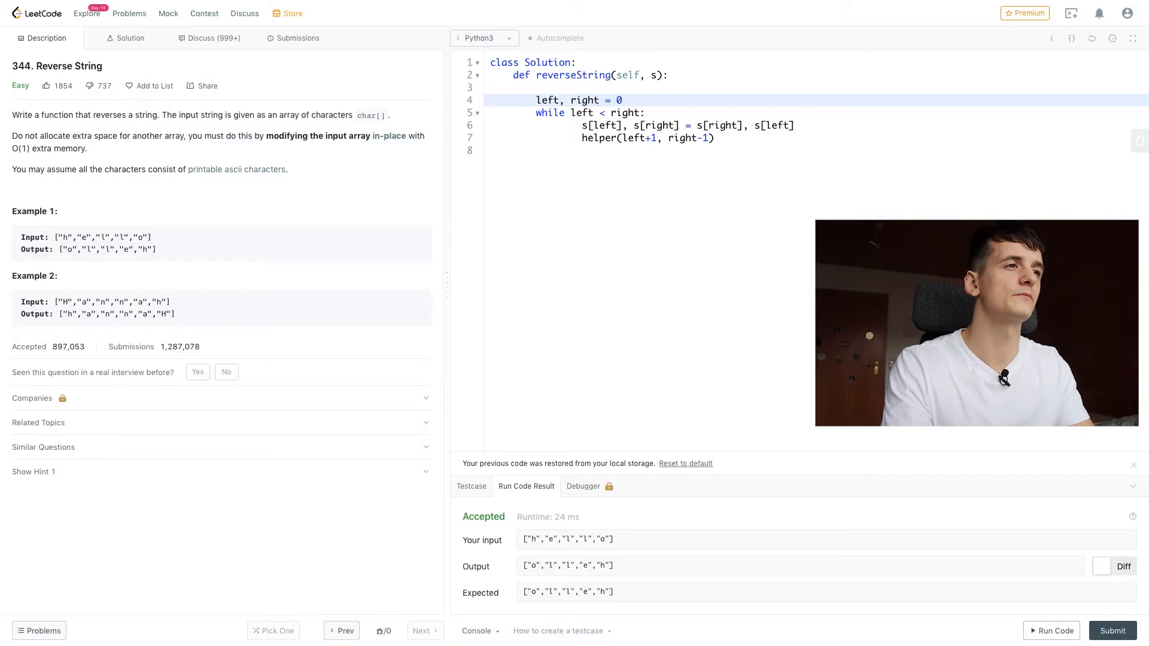
text(, len(s))
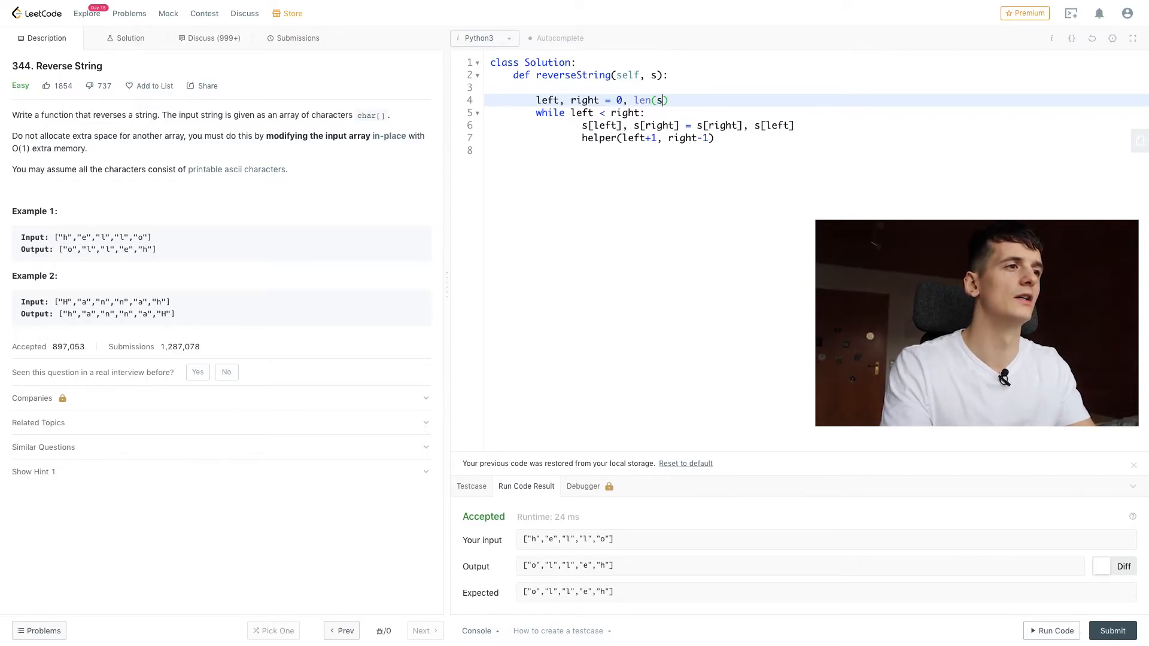
text(-1)
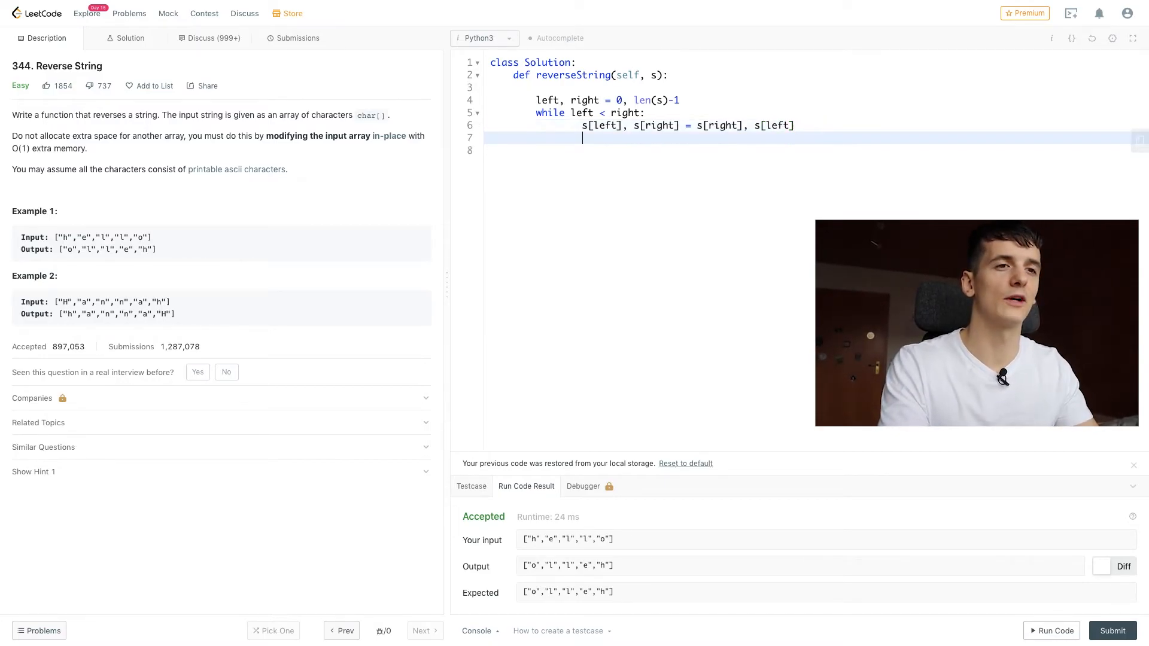
Advance pointers with left, right = left+1, right-1, then run the example to Accepted
text(lef)
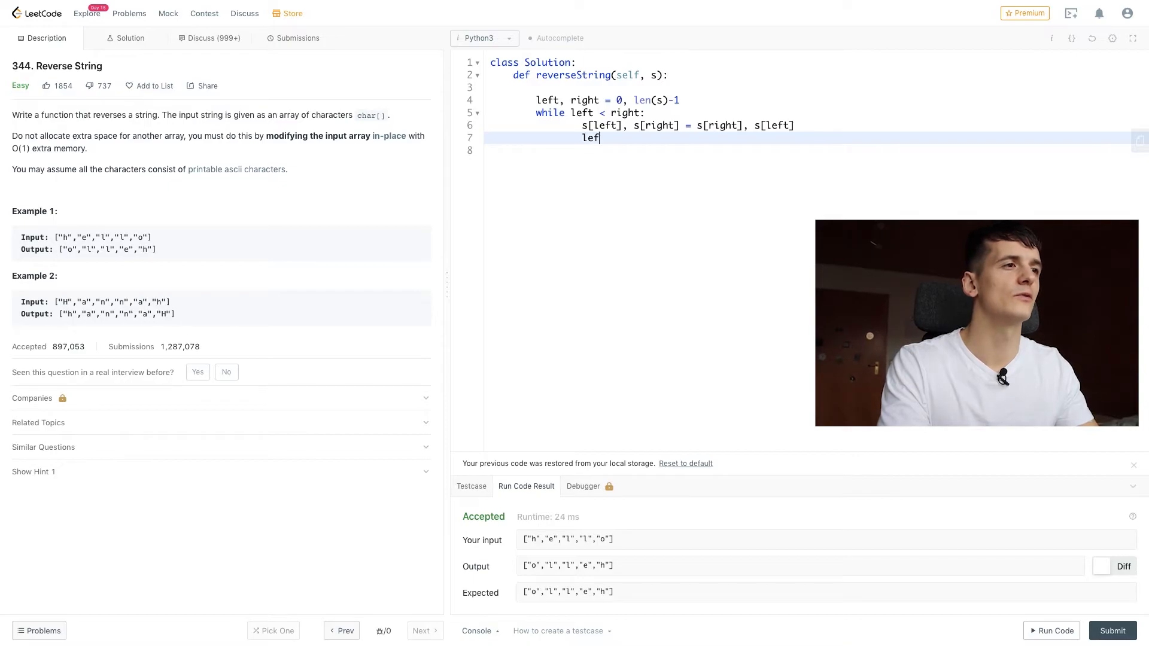
text(" ")
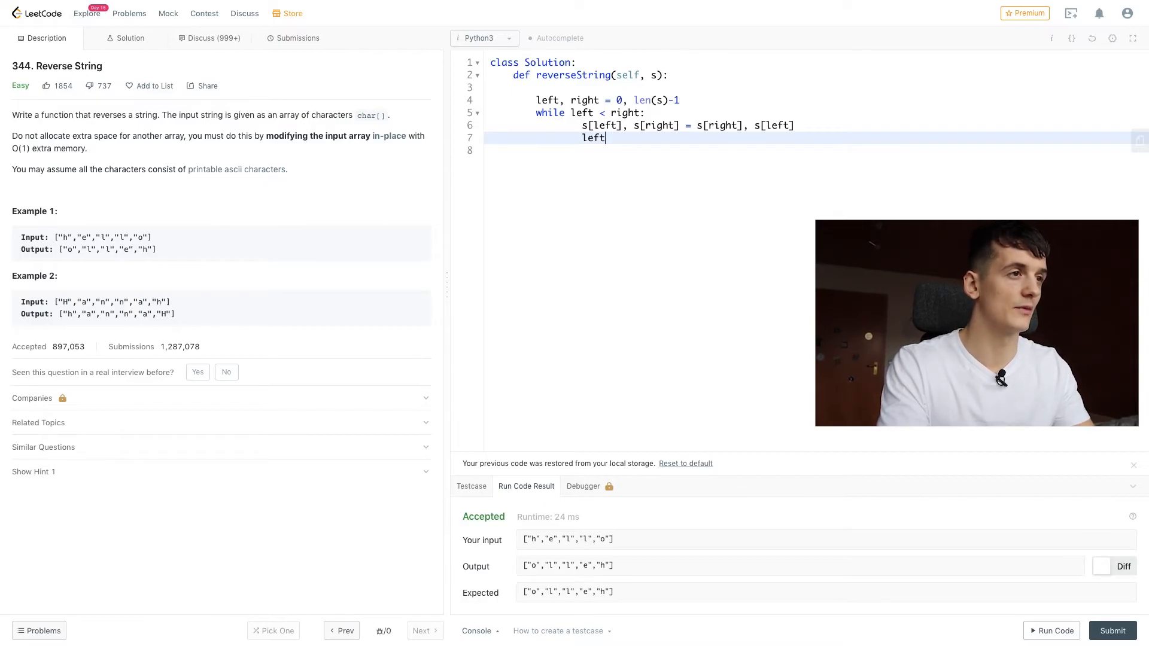
text(, right)
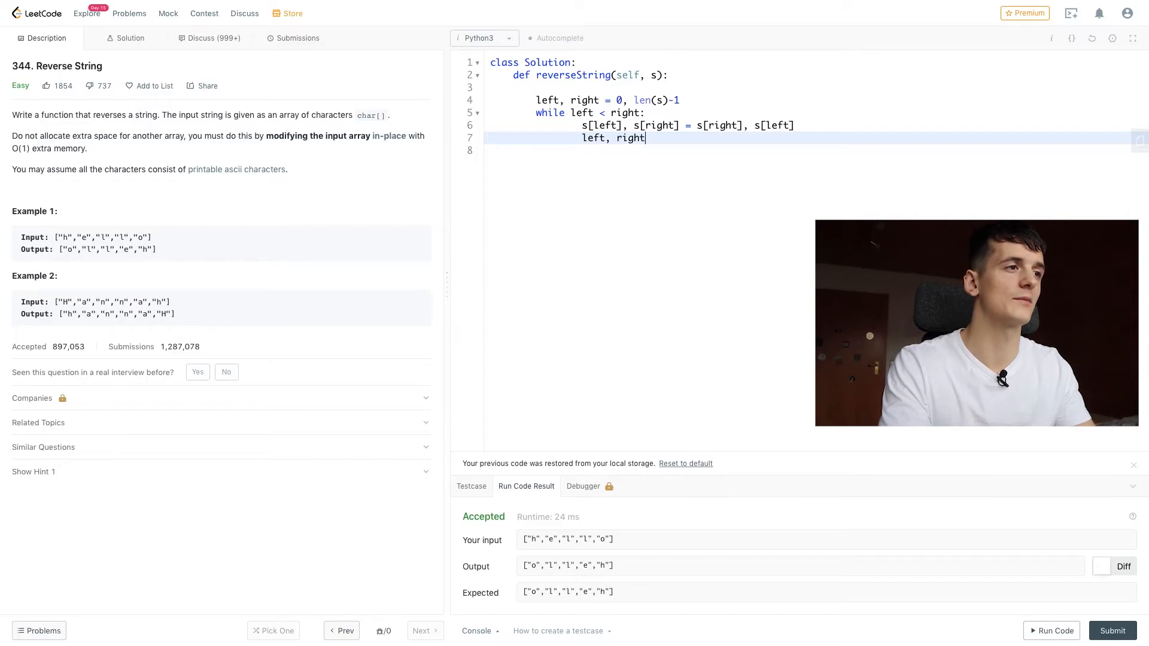
text(= left +1)
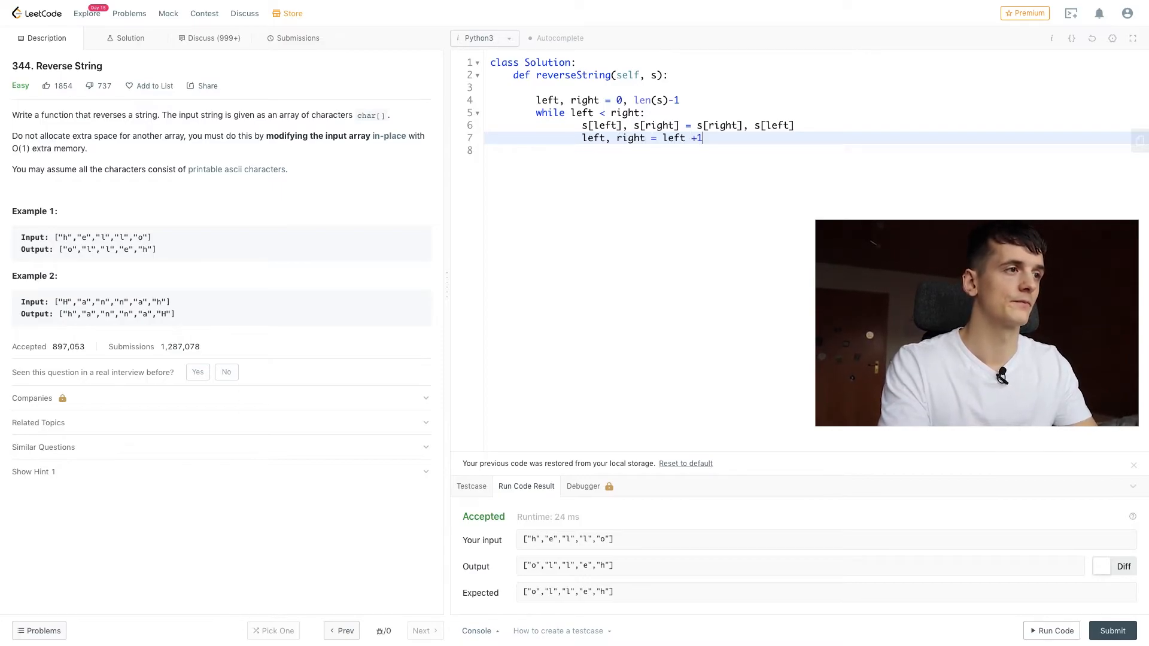
key(Backspace)
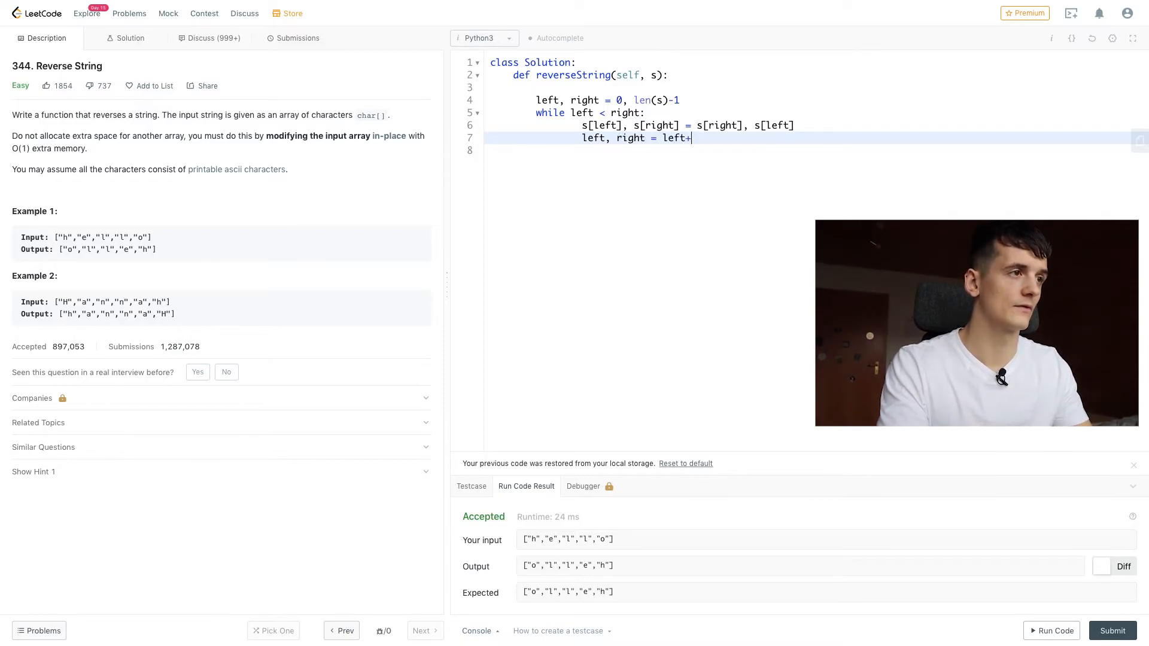
text(1, right)
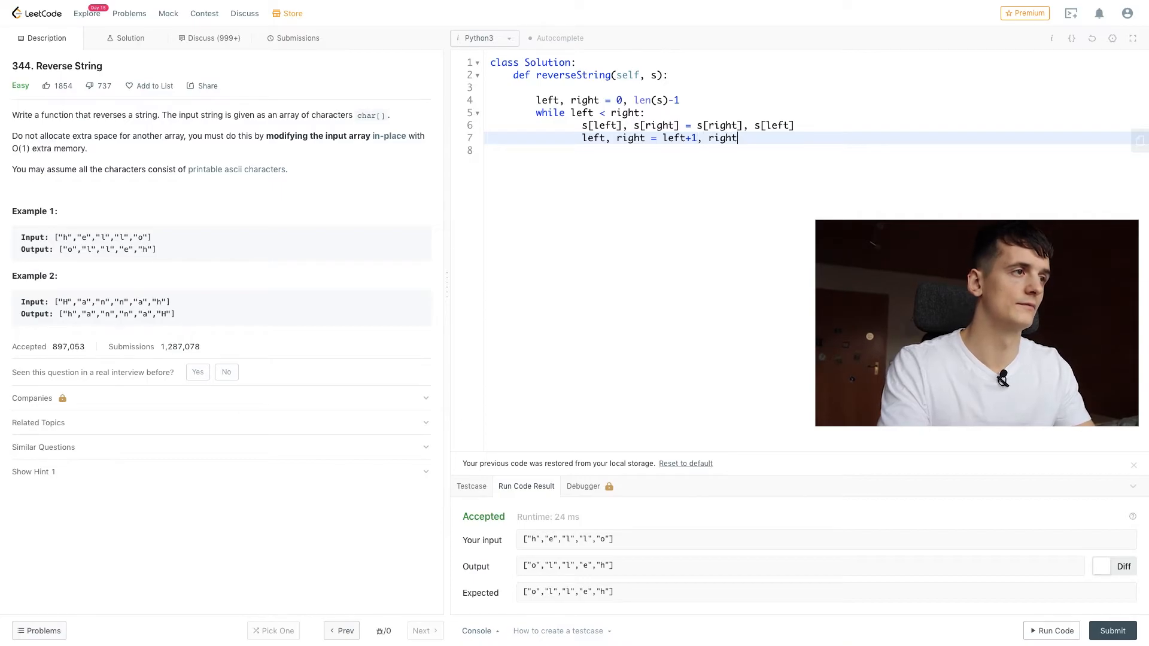
text(-1)
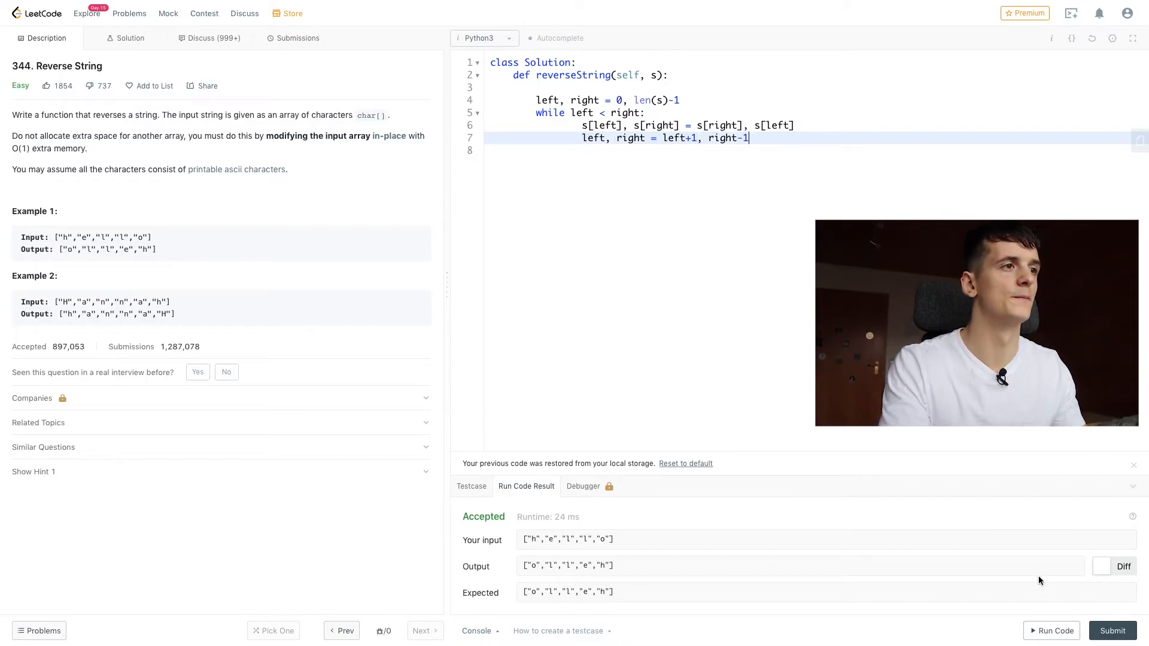
click(1055, 630)
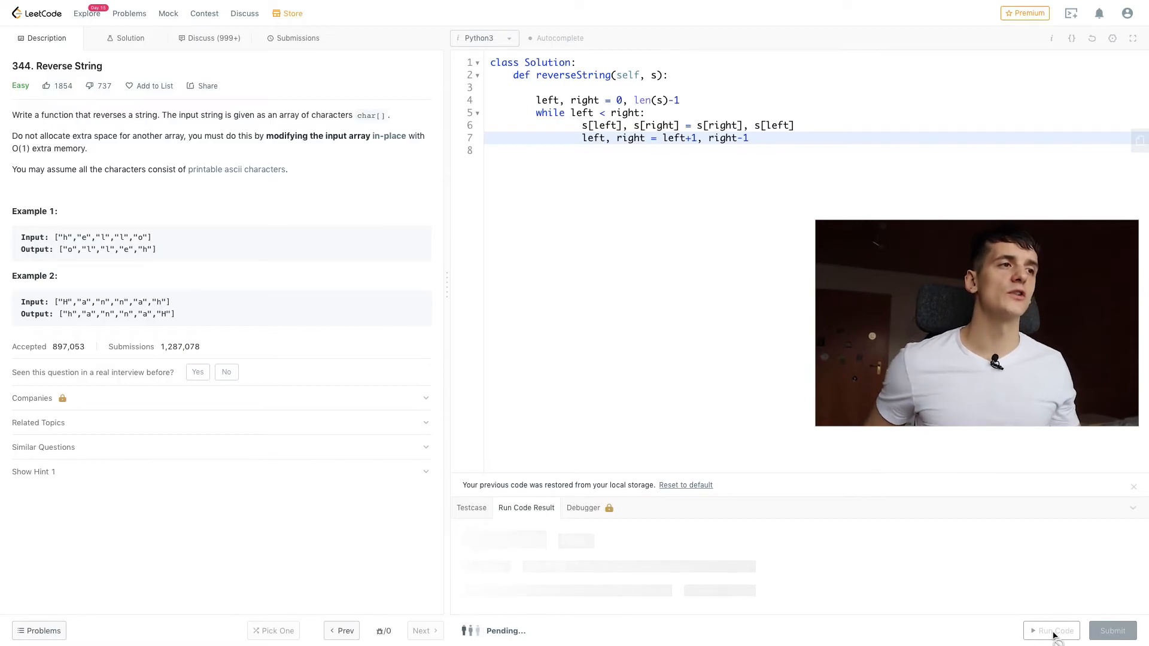
click(1051, 630)
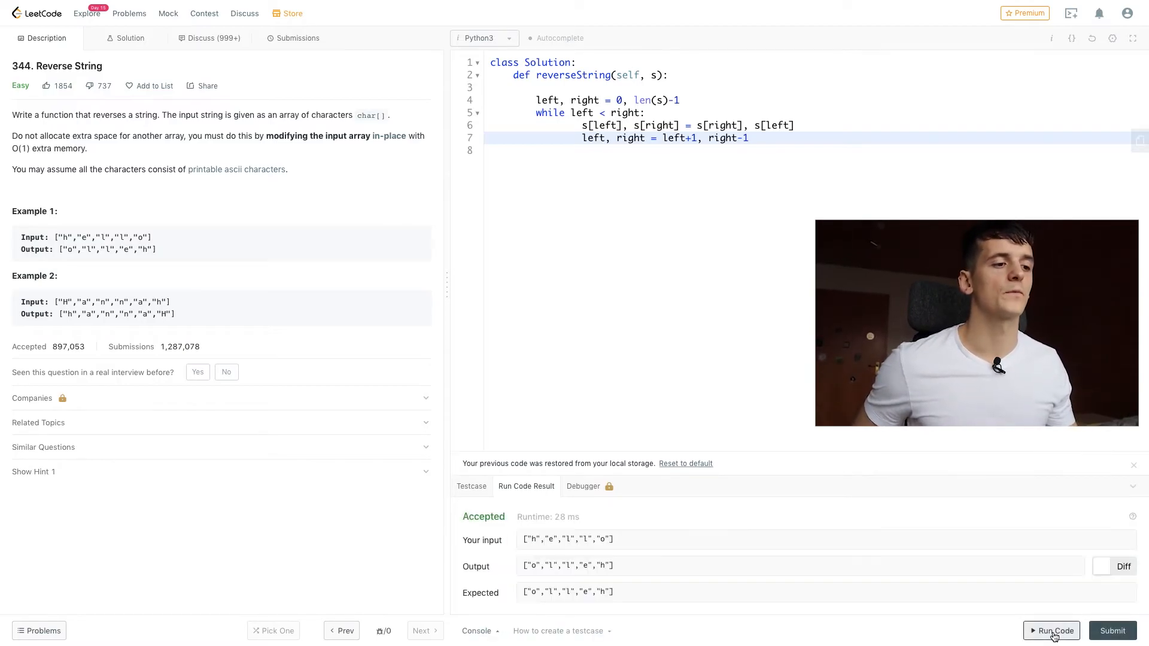